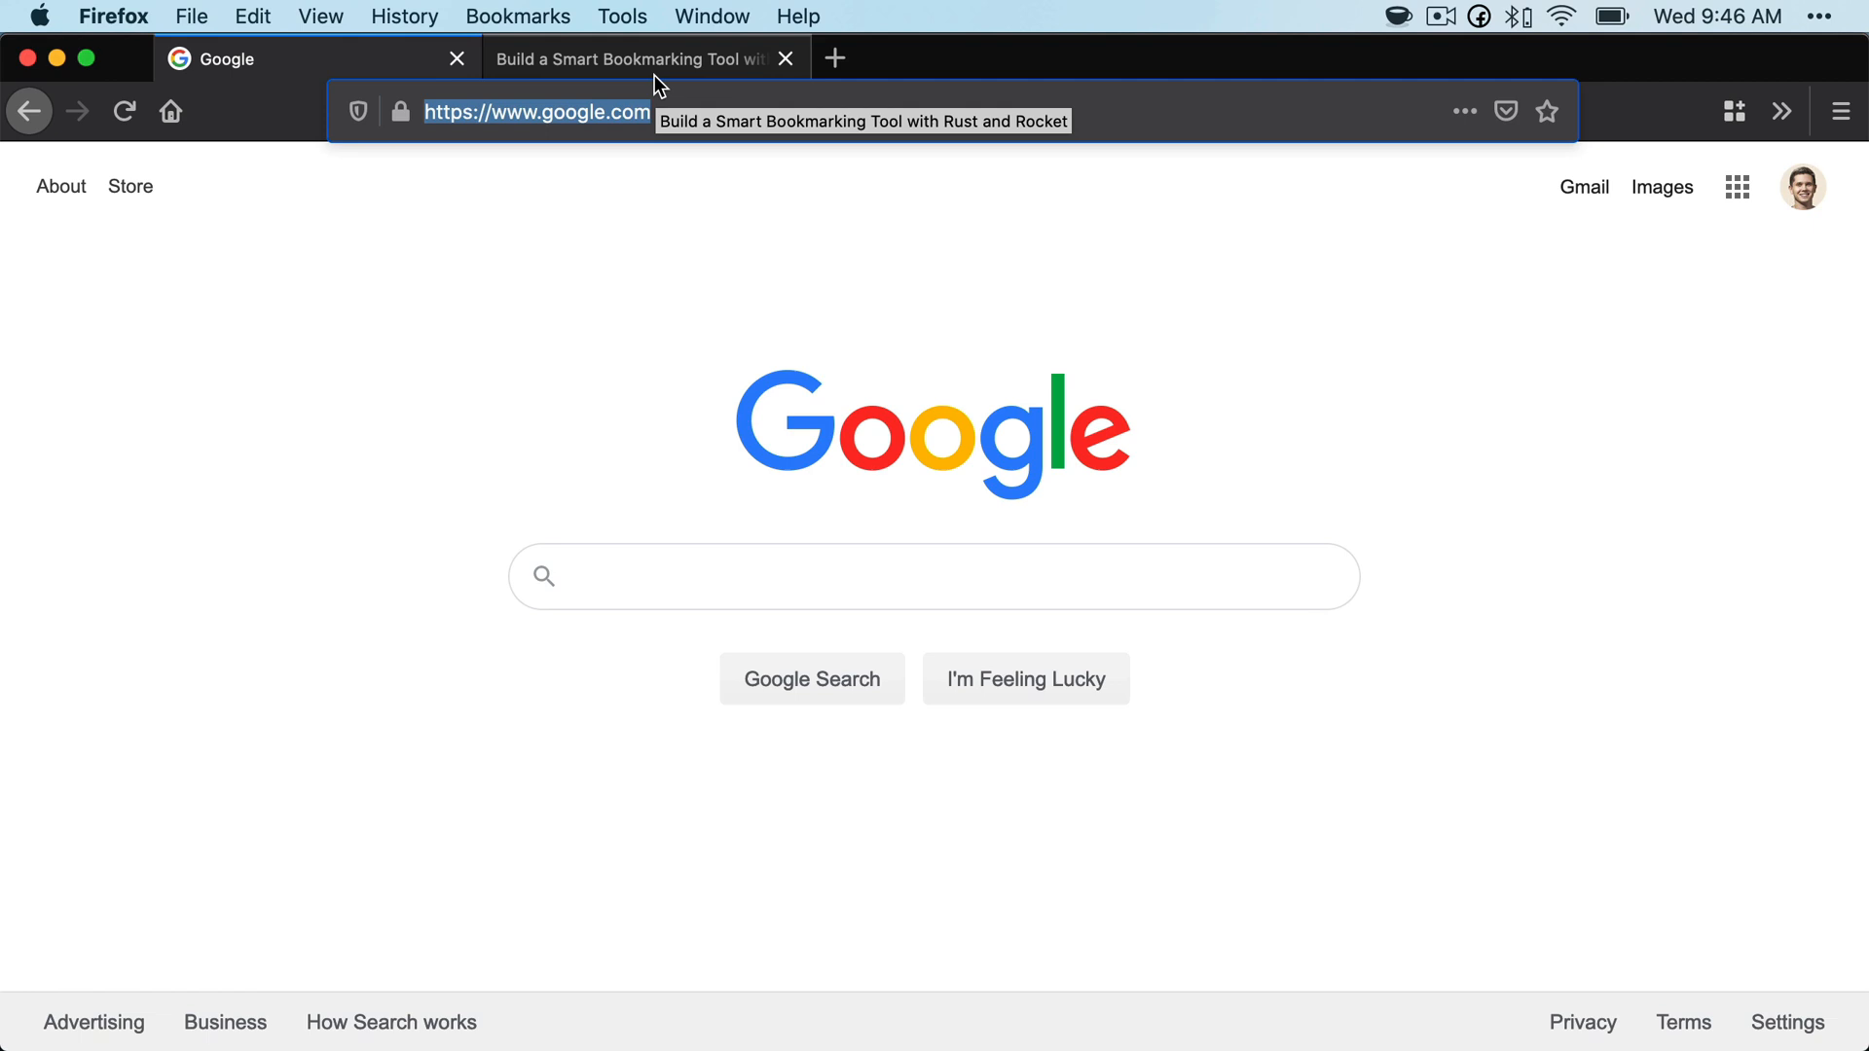
{"action": "left_click", "coordinate": [536, 111]}
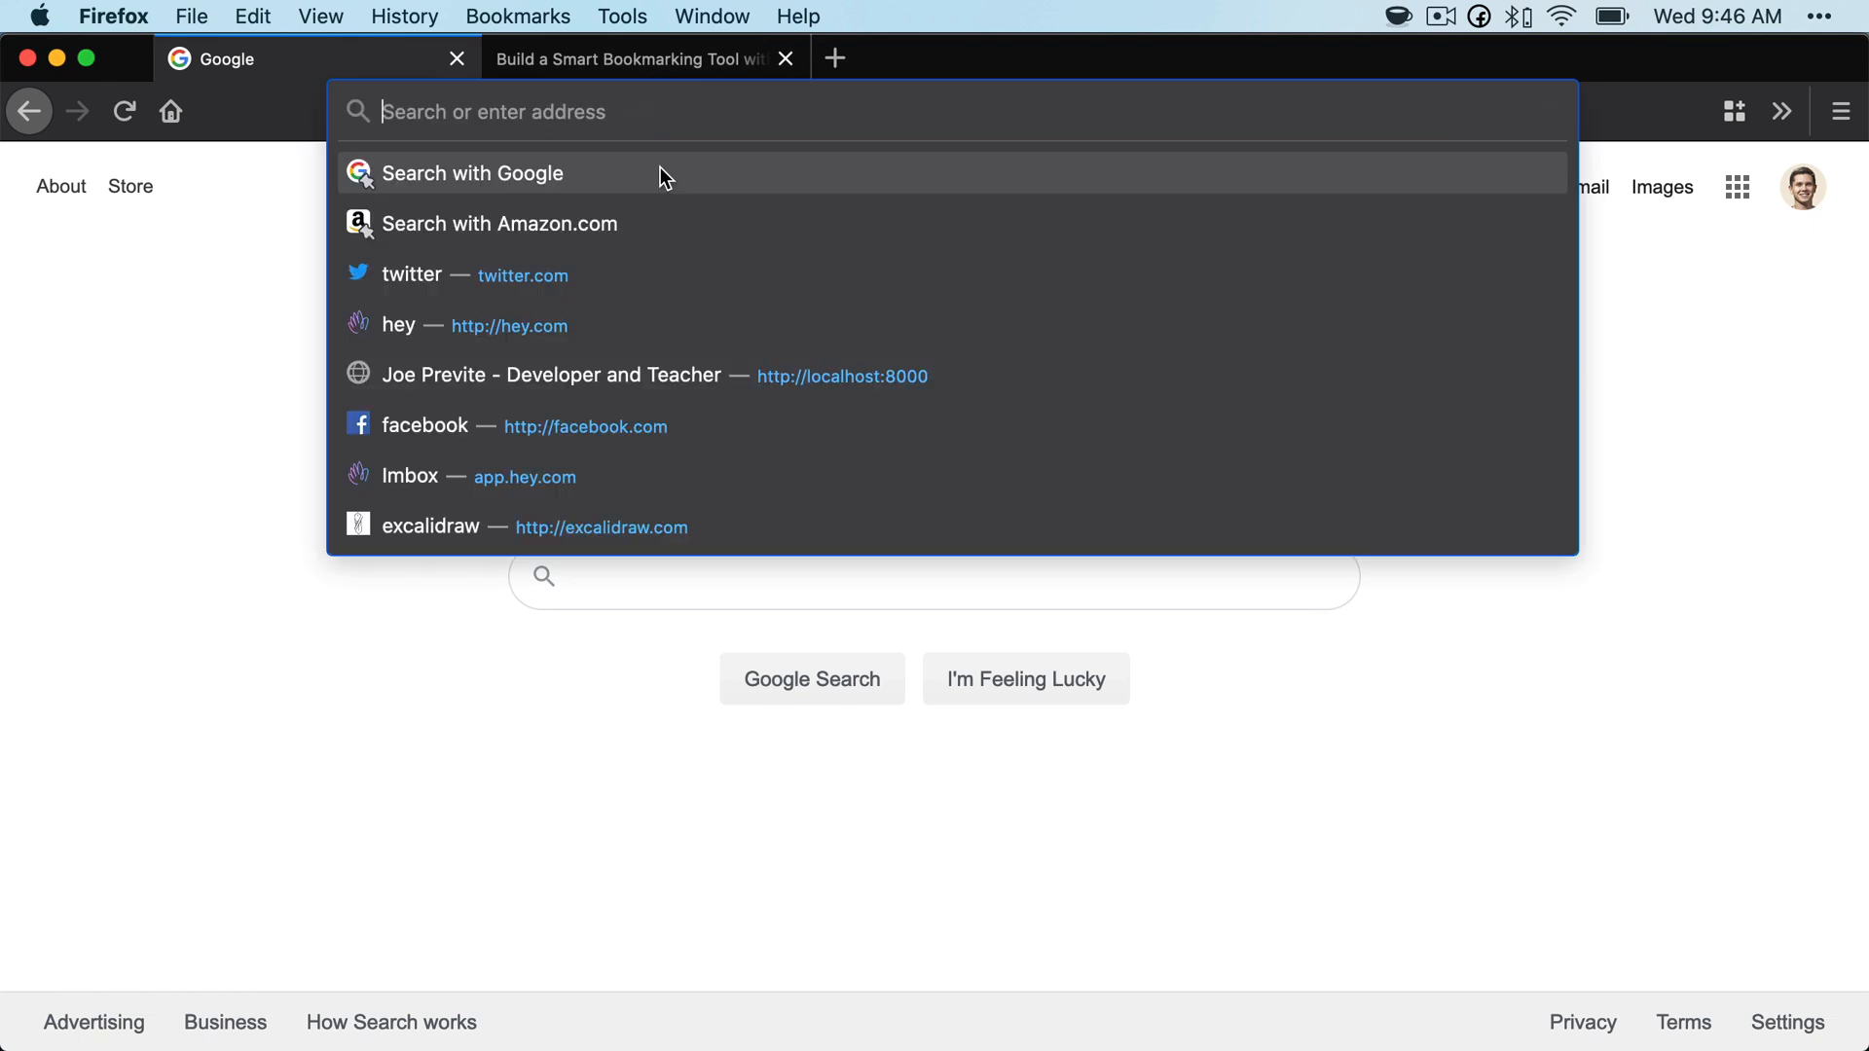
{"action": "type", "text": "twitter.com/home"}
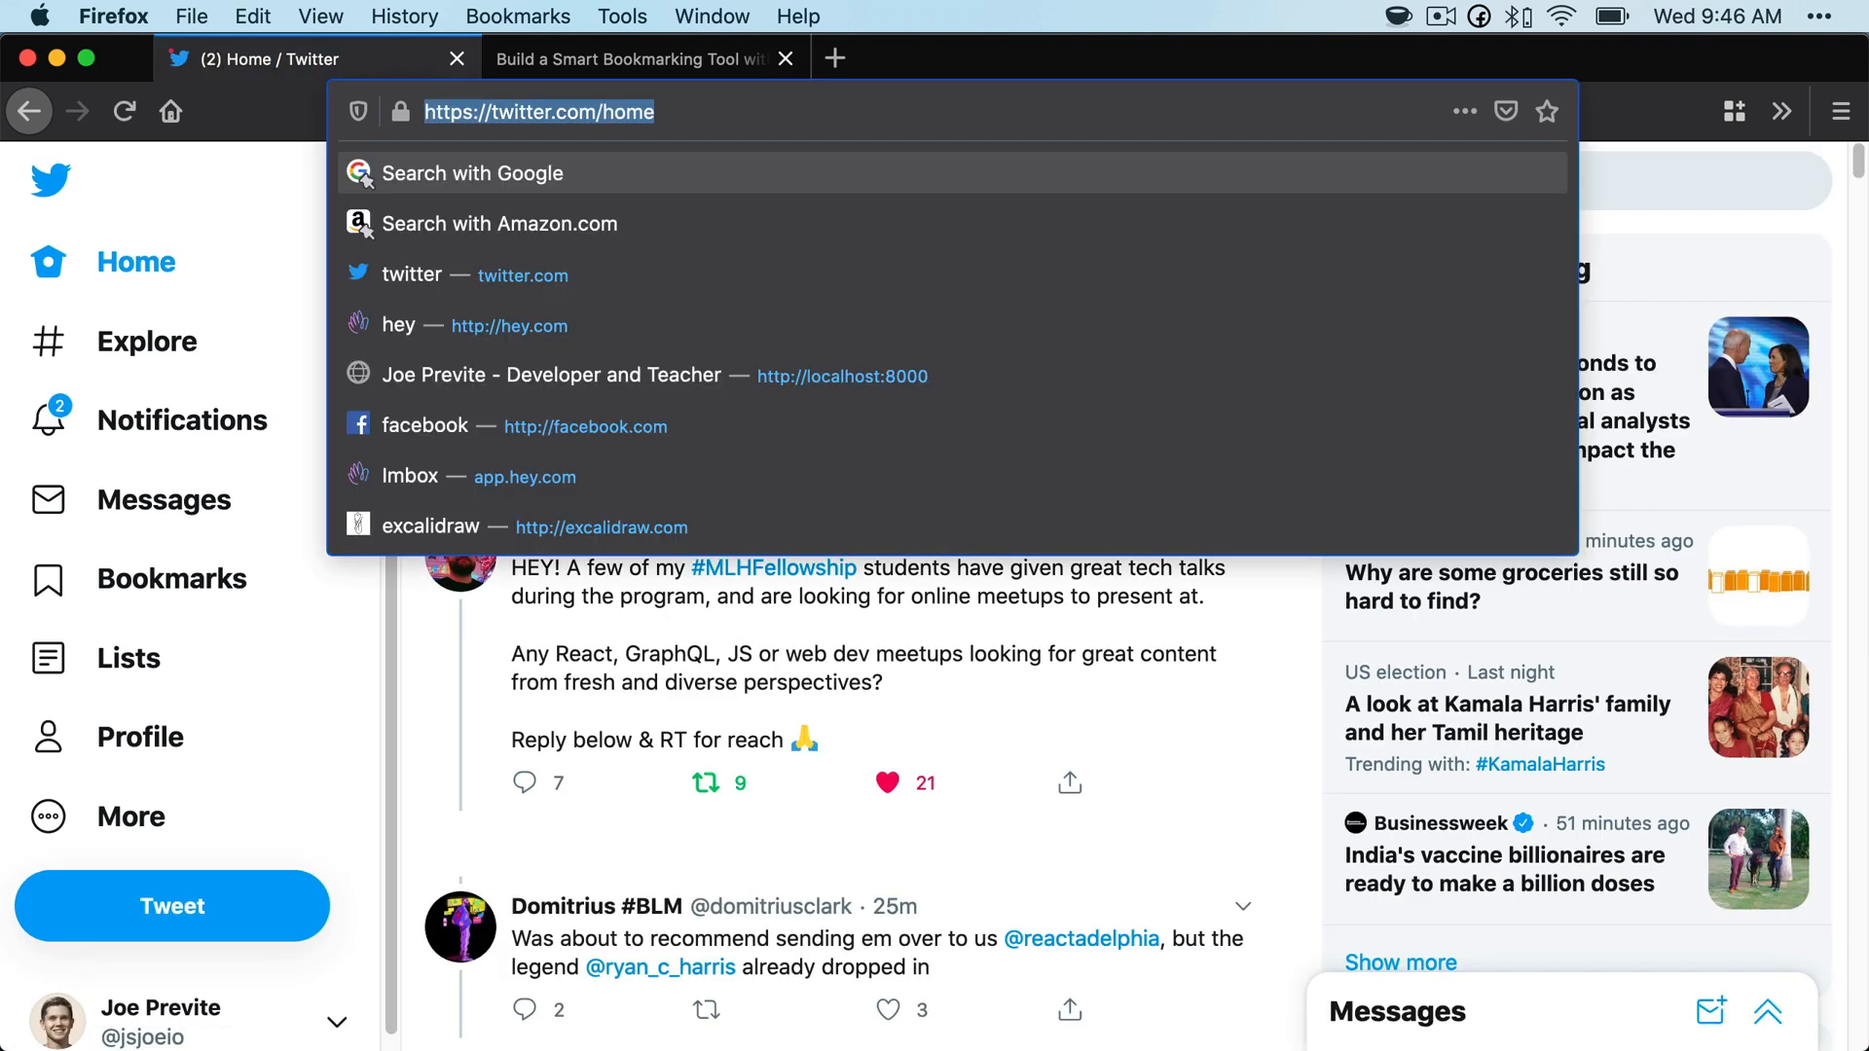
{"action": "type", "text": "tw @"}
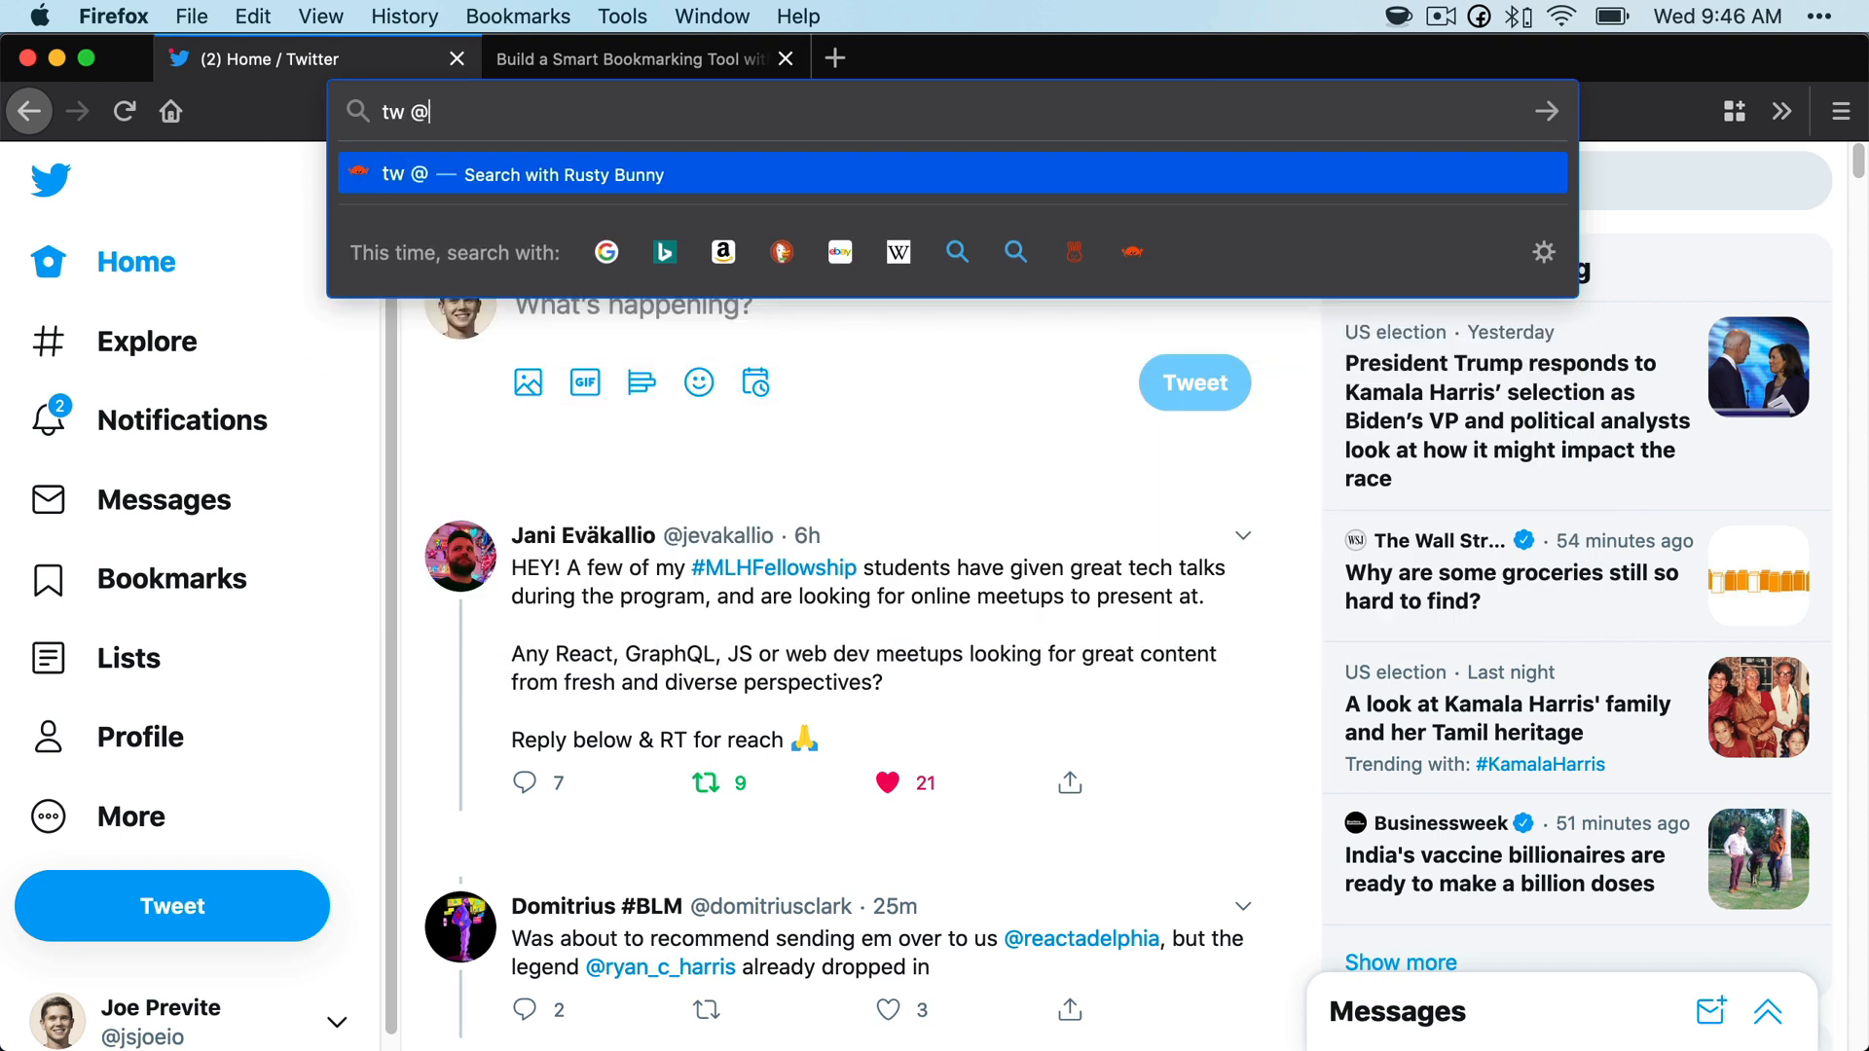
{"action": "type", "text": "fbopen"}
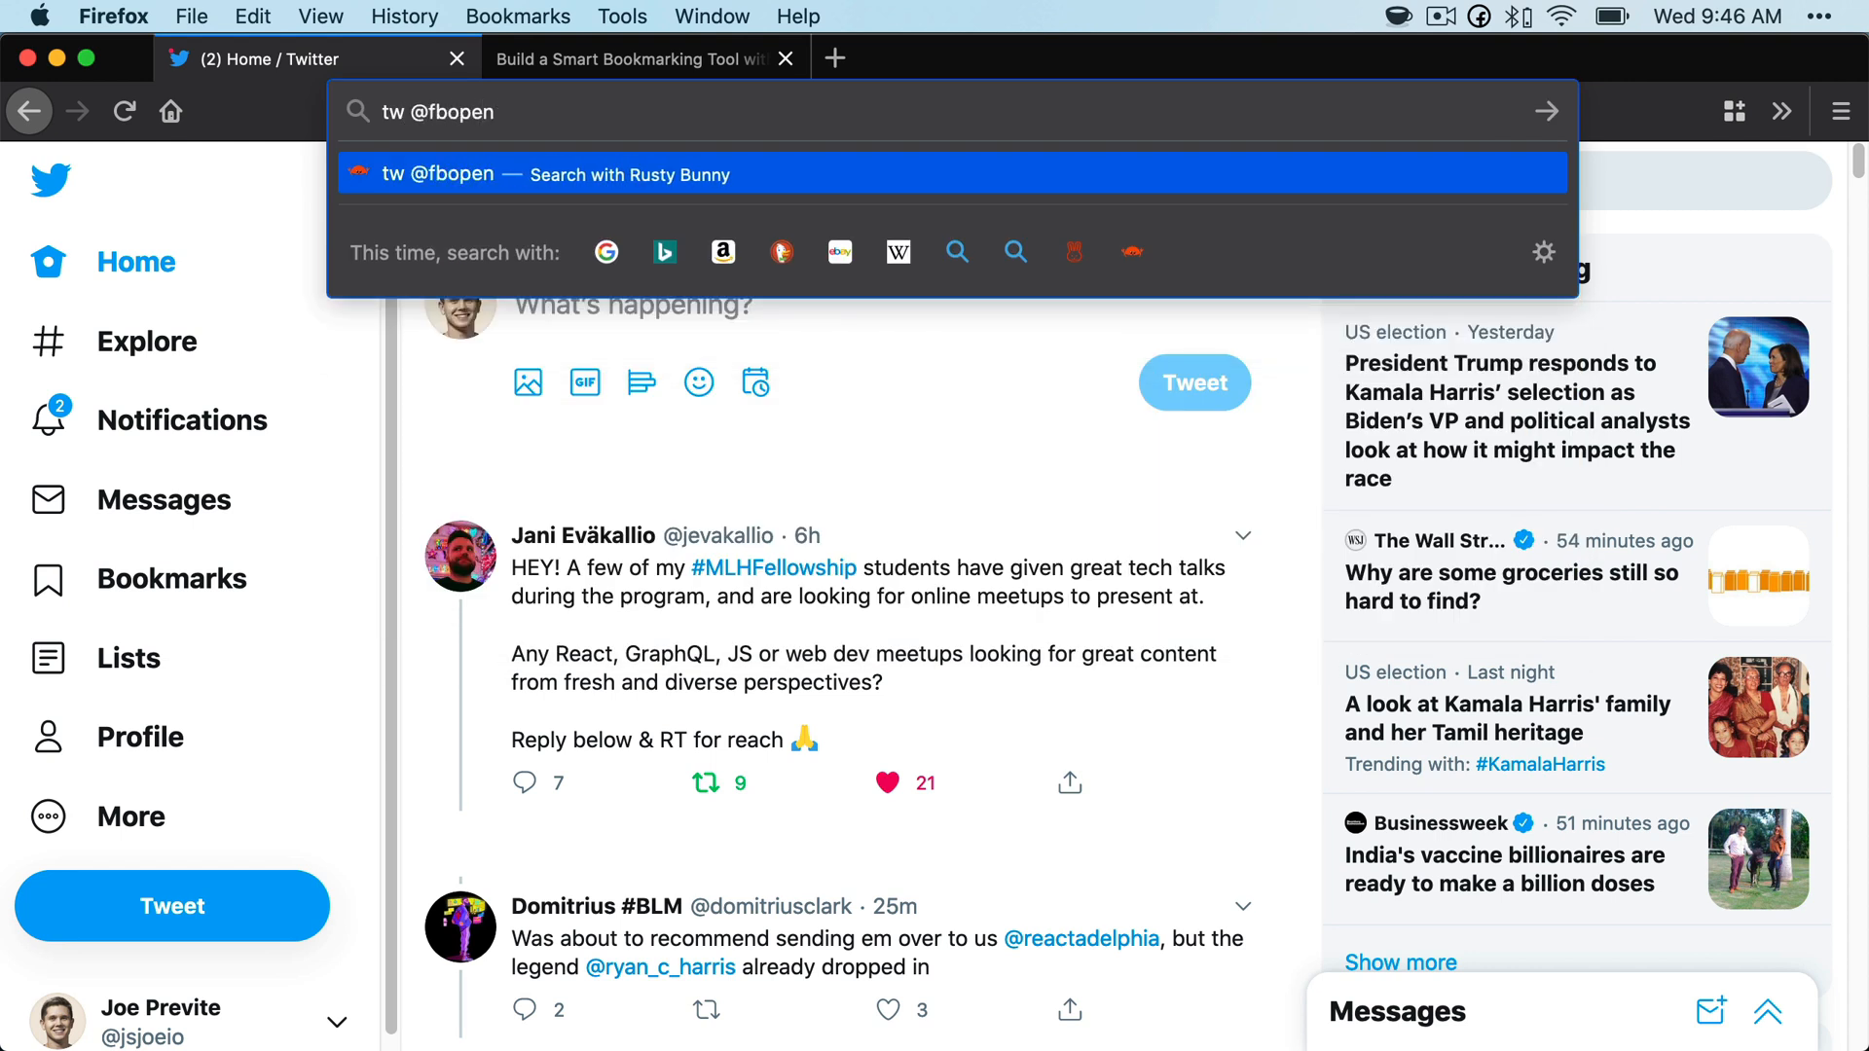
{"action": "type", "text": "source"}
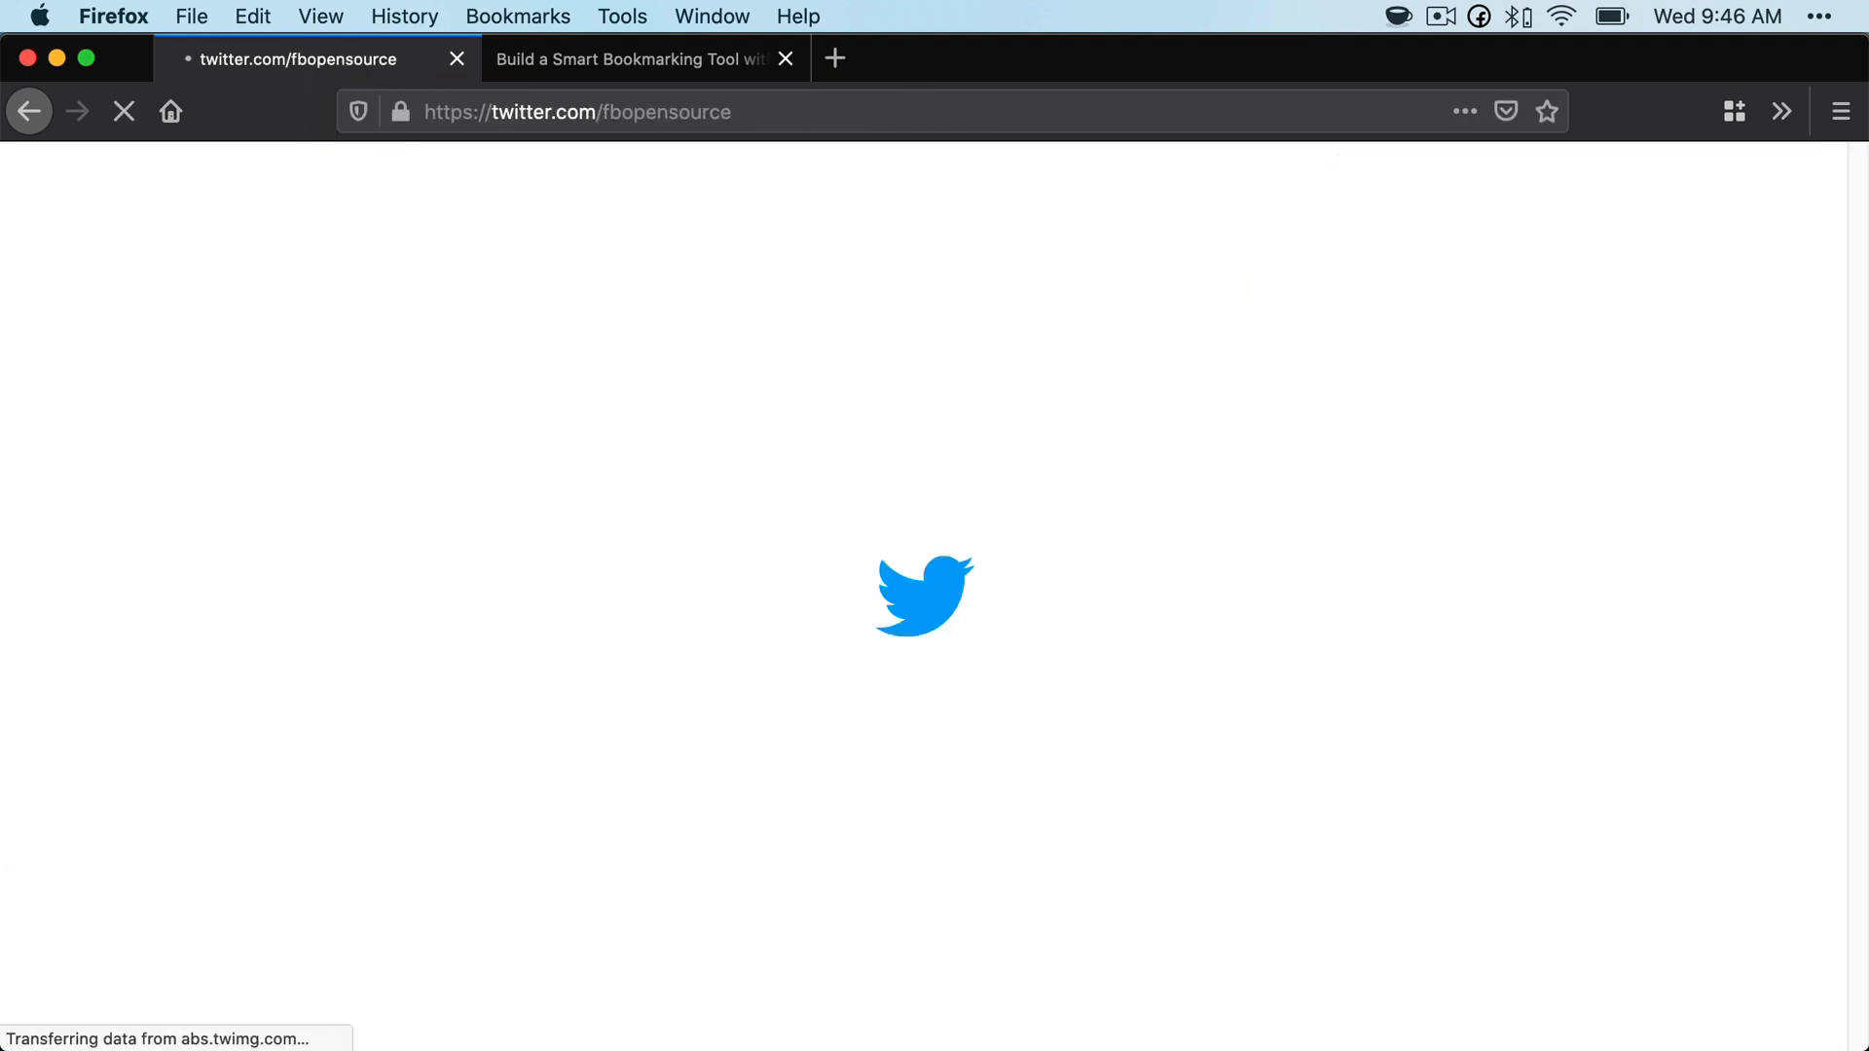
{"action": "left_click", "coordinate": [577, 111]}
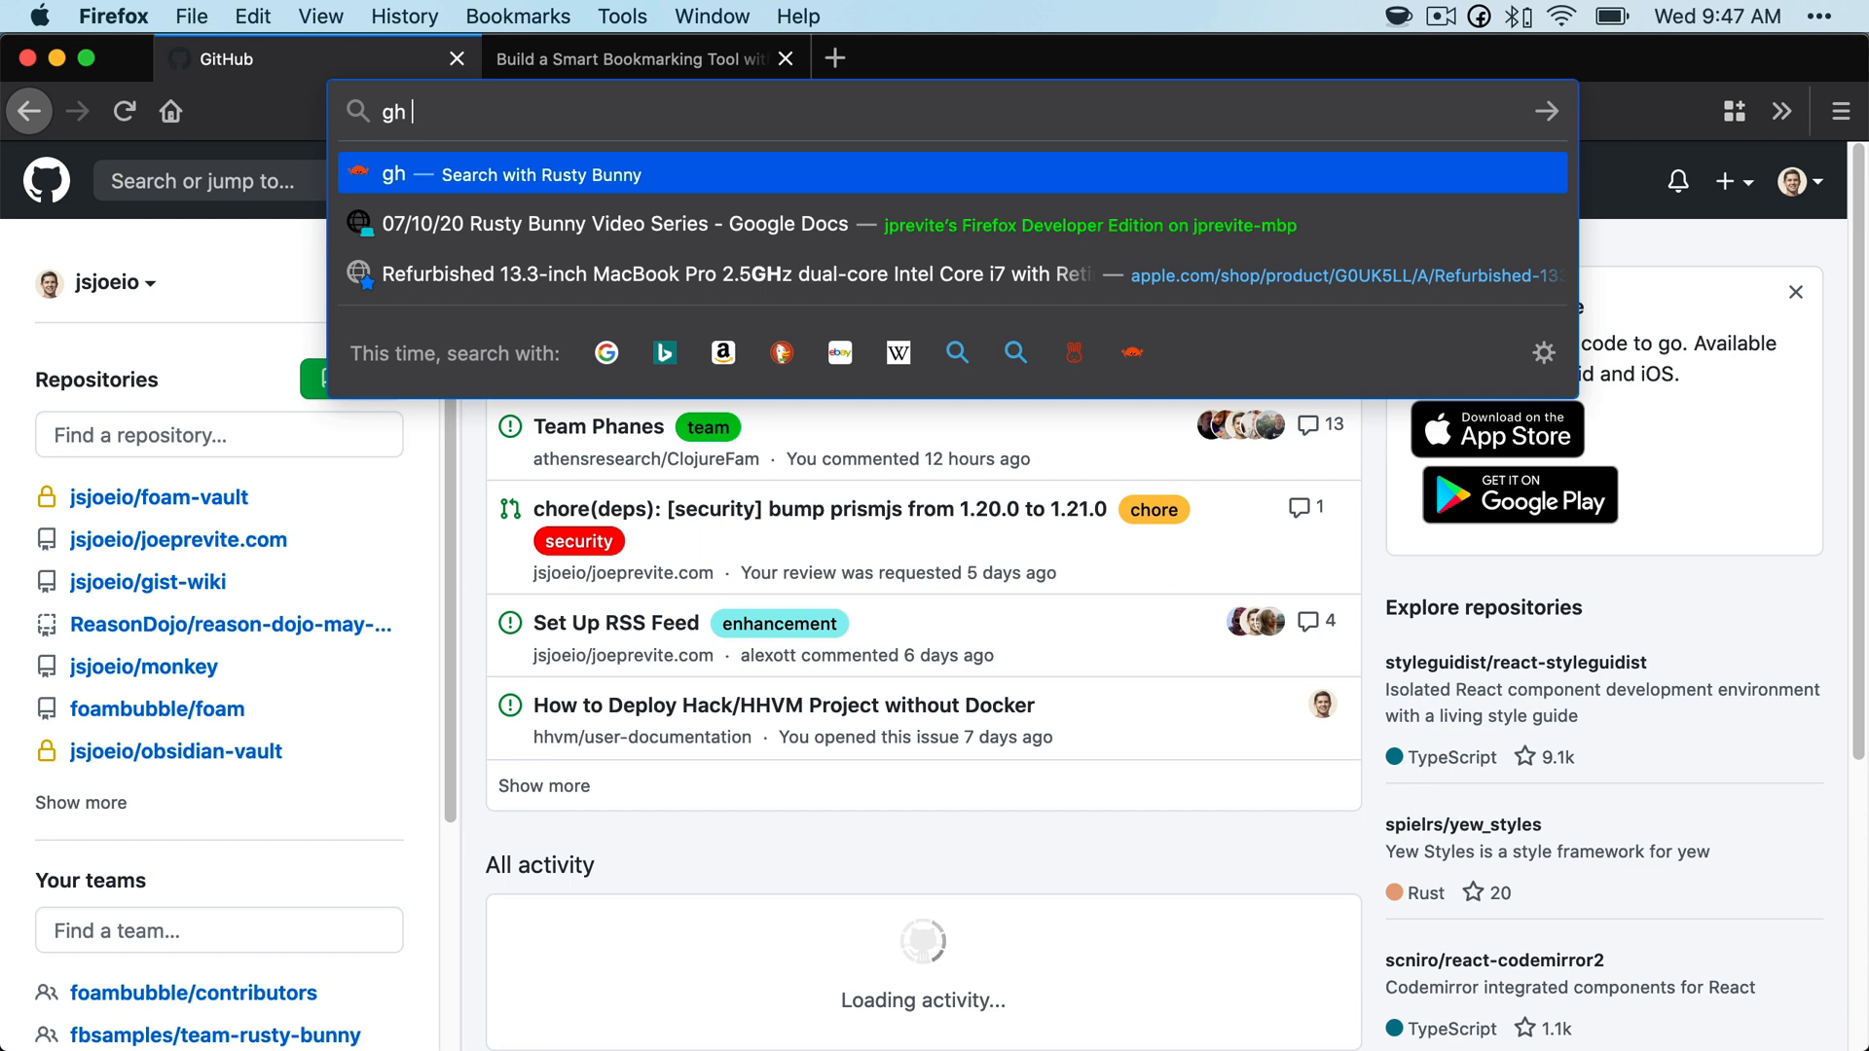
Run 'gh facebook/react' to land on the facebook/react GitHub repository.
{"action": "type", "text": "facebook/react"}
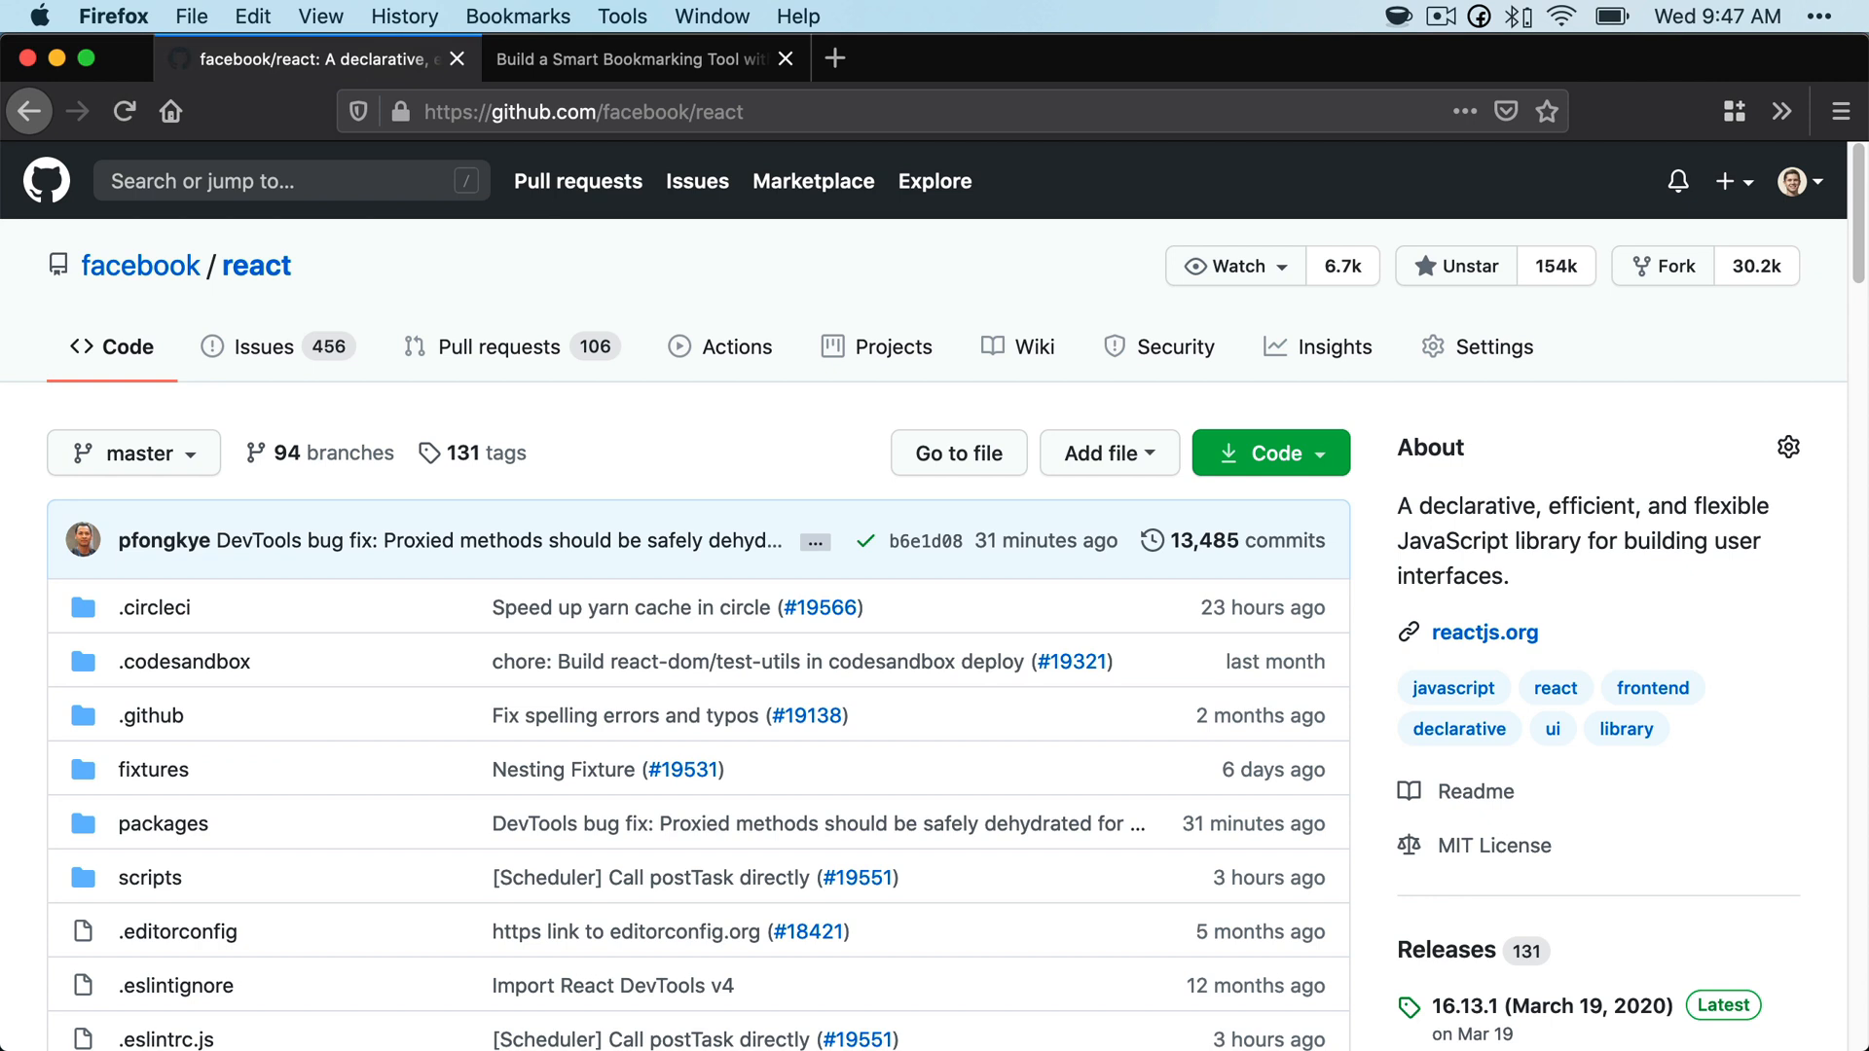
{"action": "left_click", "coordinate": [631, 57]}
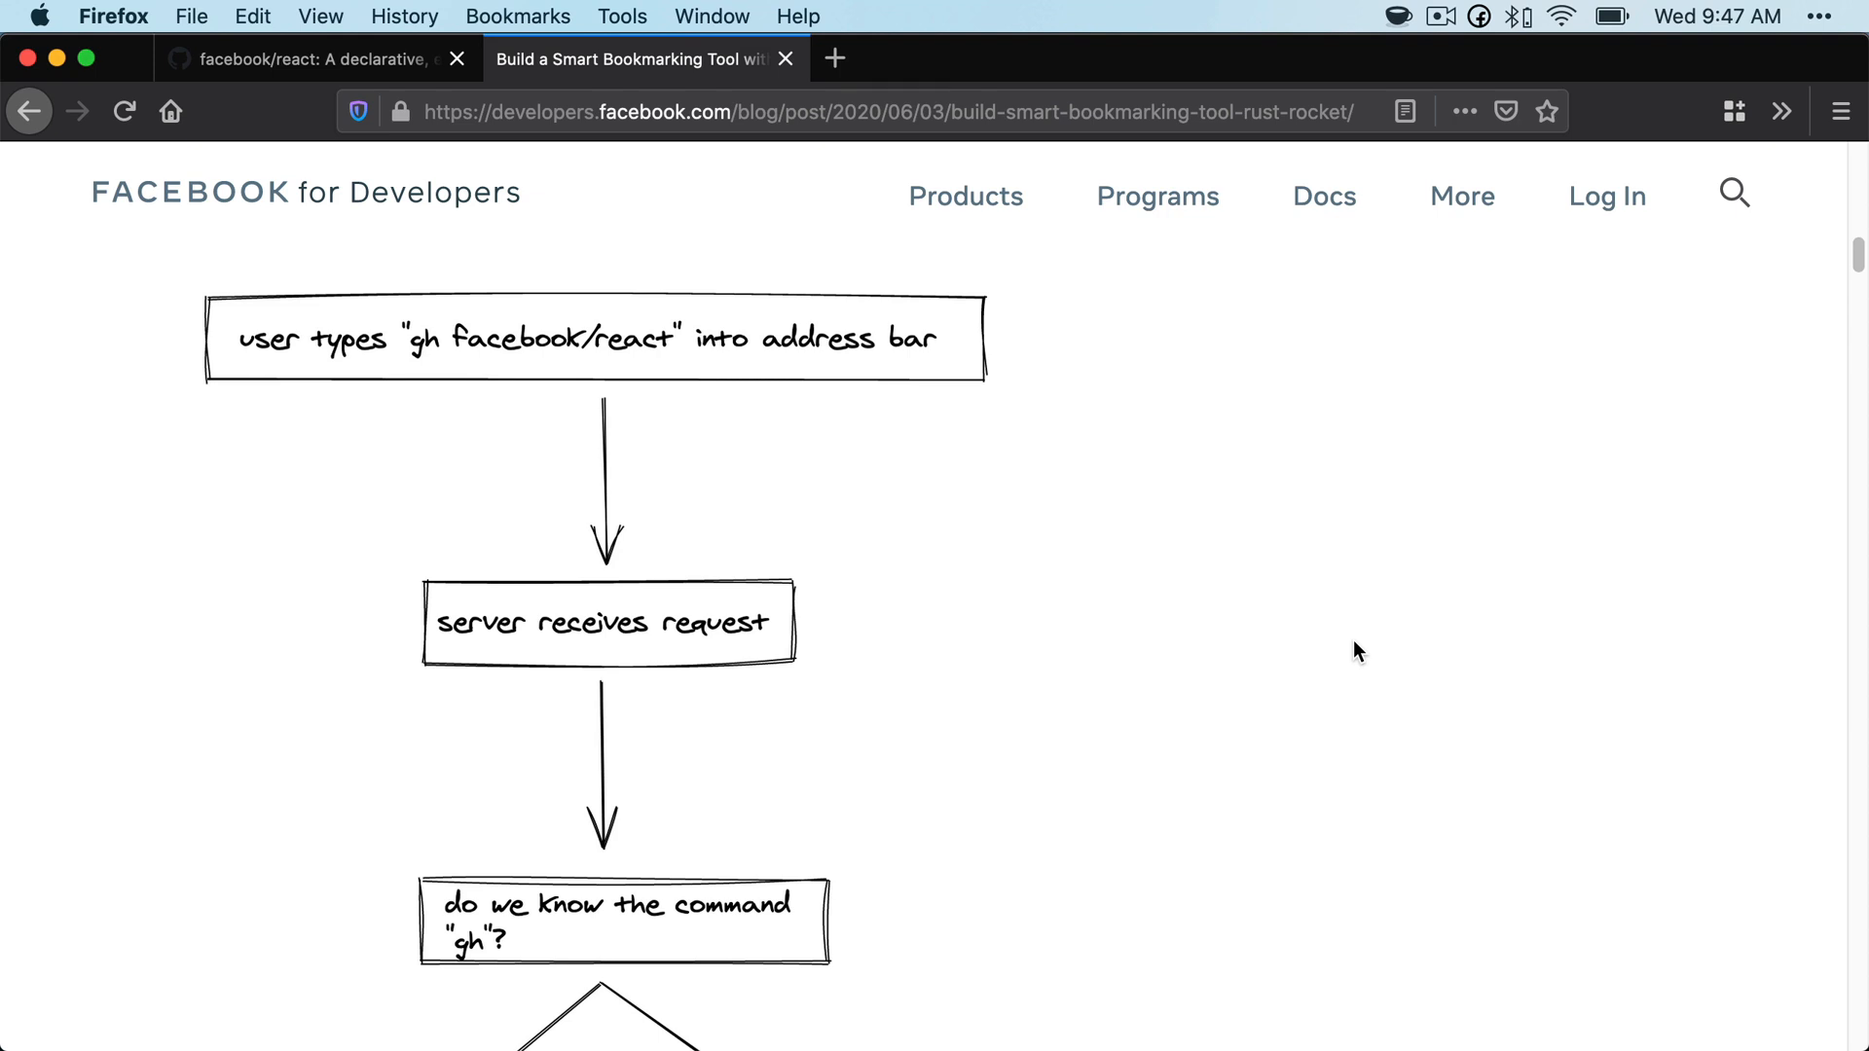
{"action": "mouse_move", "coordinate": [1151, 671]}
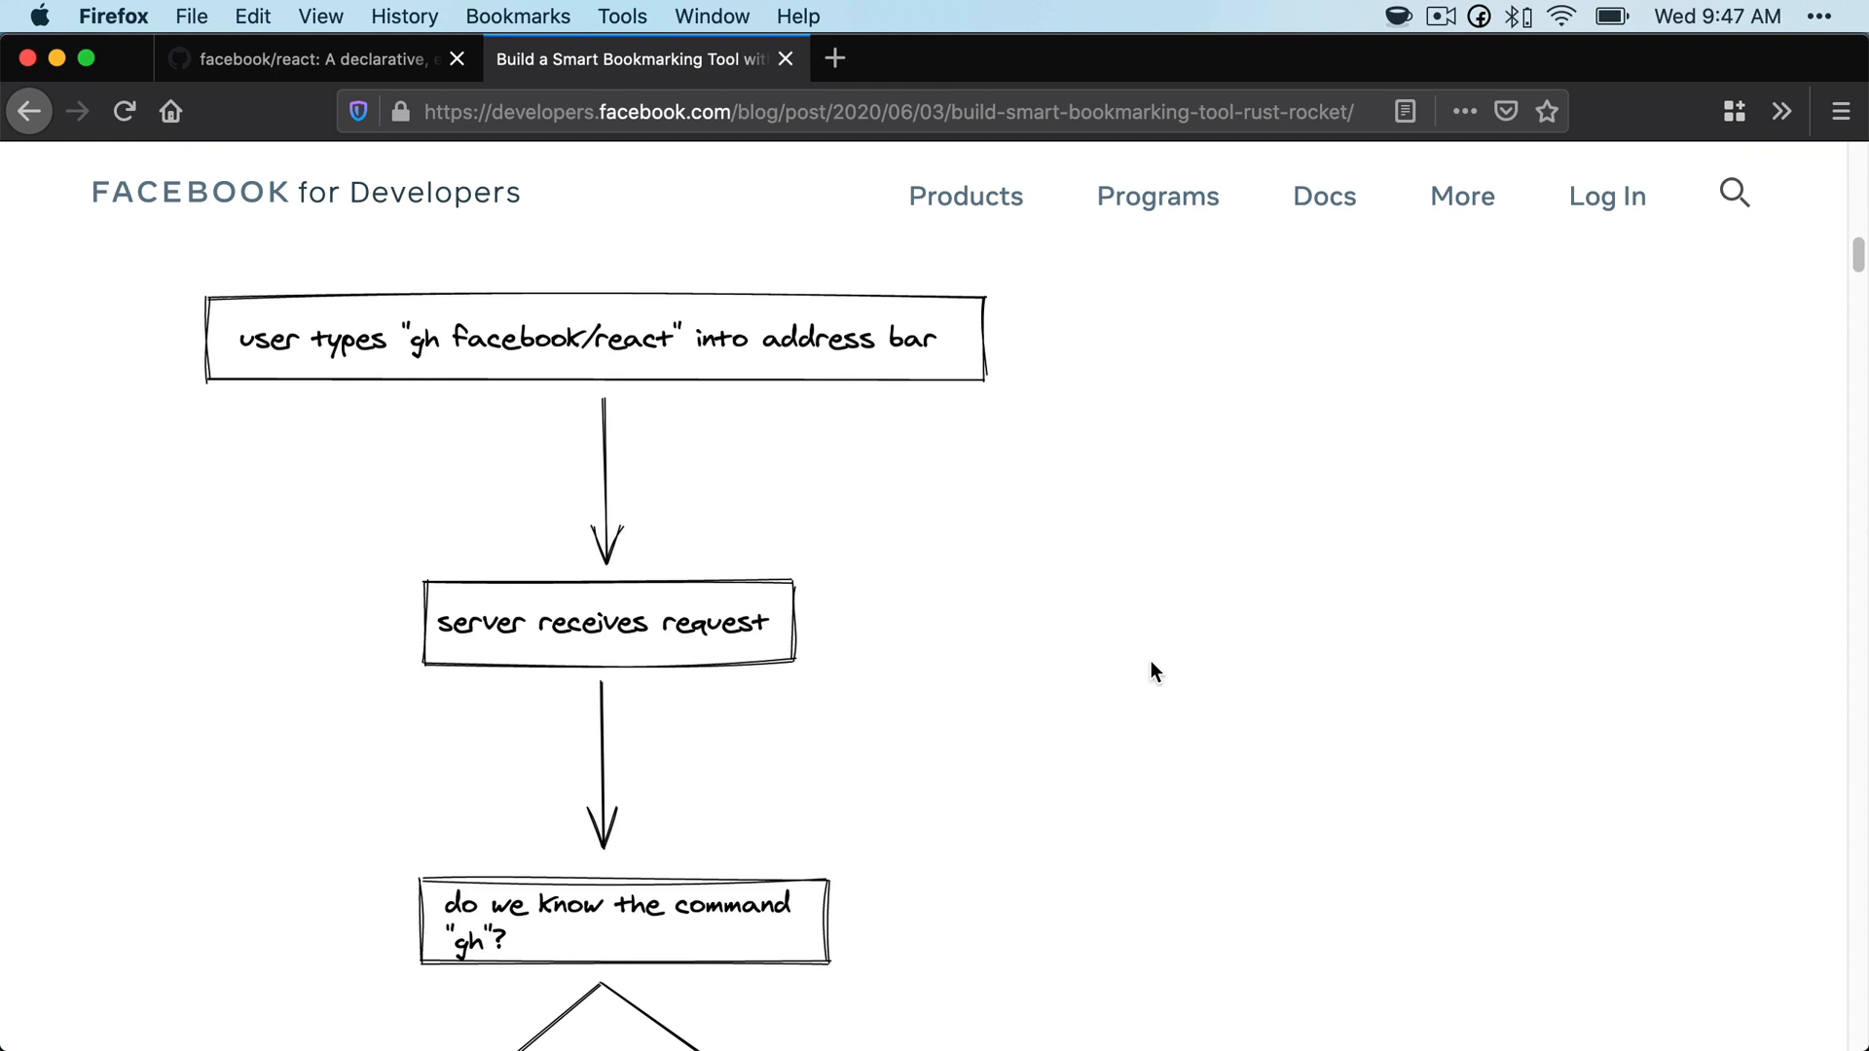
{"action": "mouse_move", "coordinate": [1102, 723]}
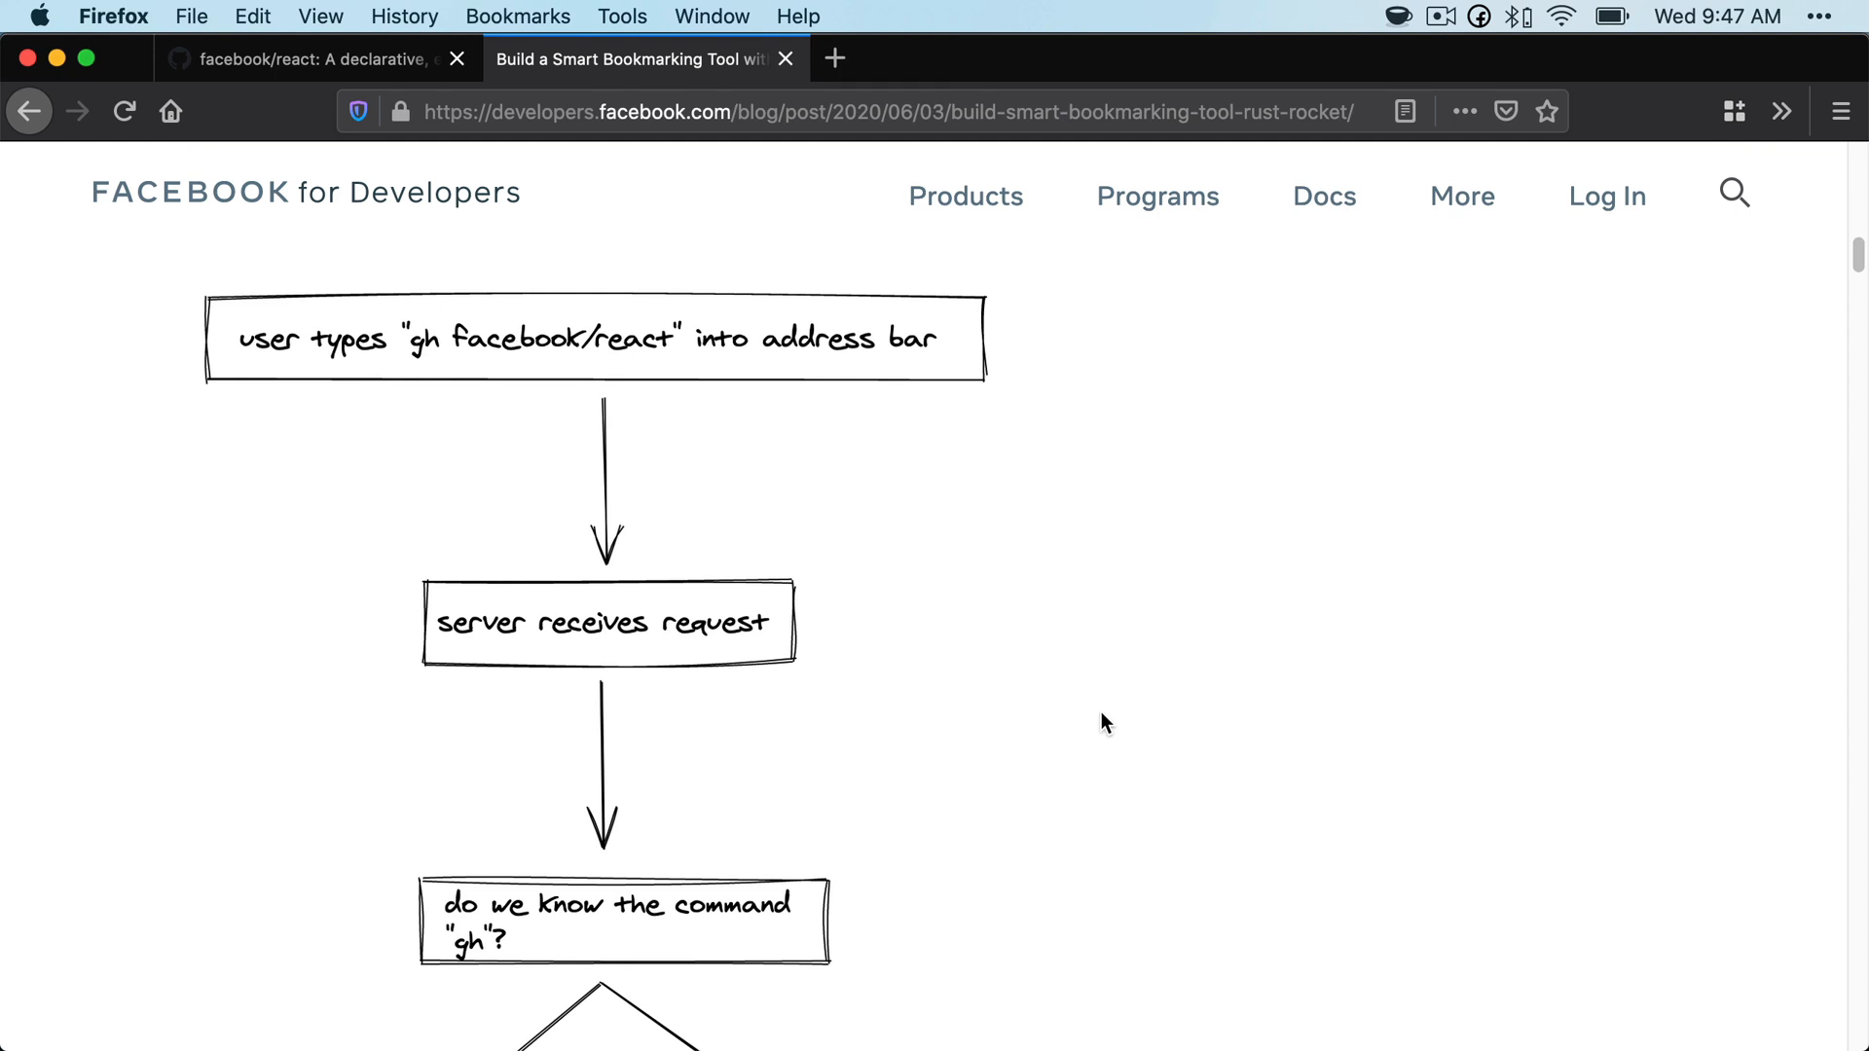
Scroll through the article's yes/no command flowchart, then start a new empty tab.
{"action": "scroll", "scroll_direction": "down", "scroll_amount": 3}
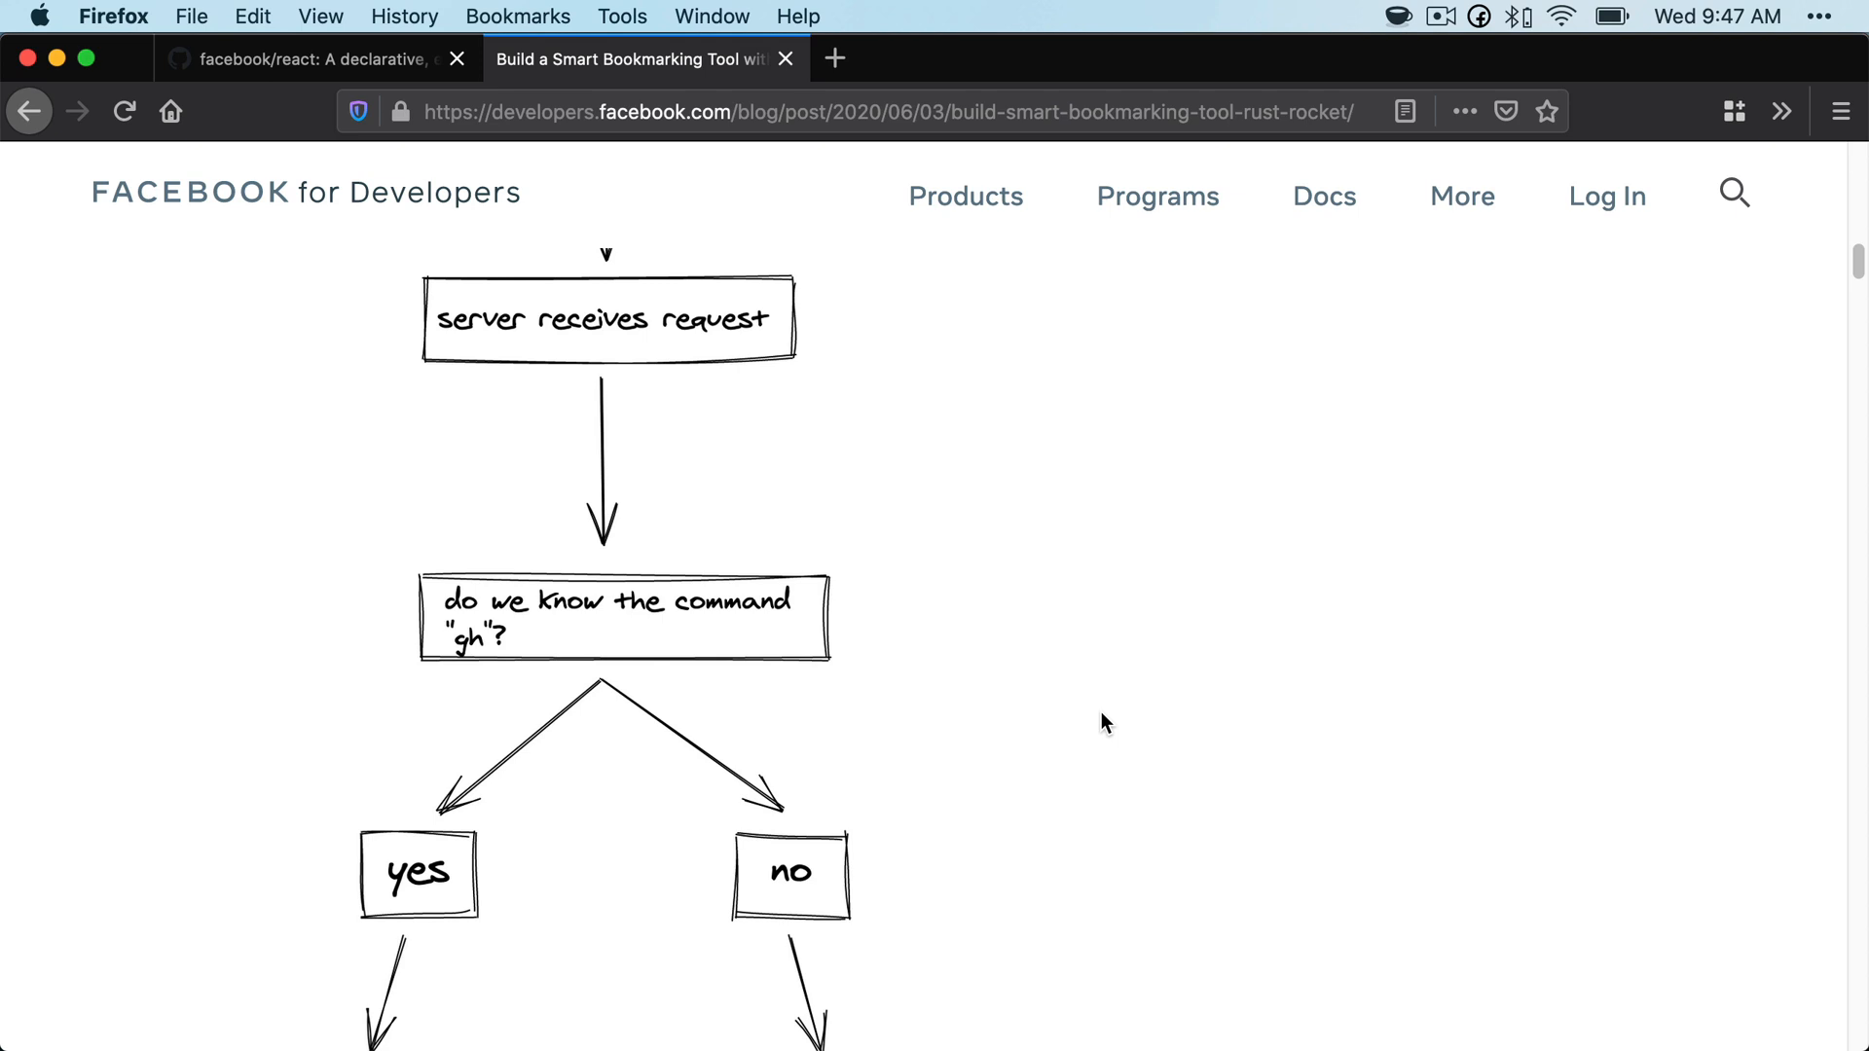
{"action": "scroll", "scroll_direction": "down", "scroll_amount": 3}
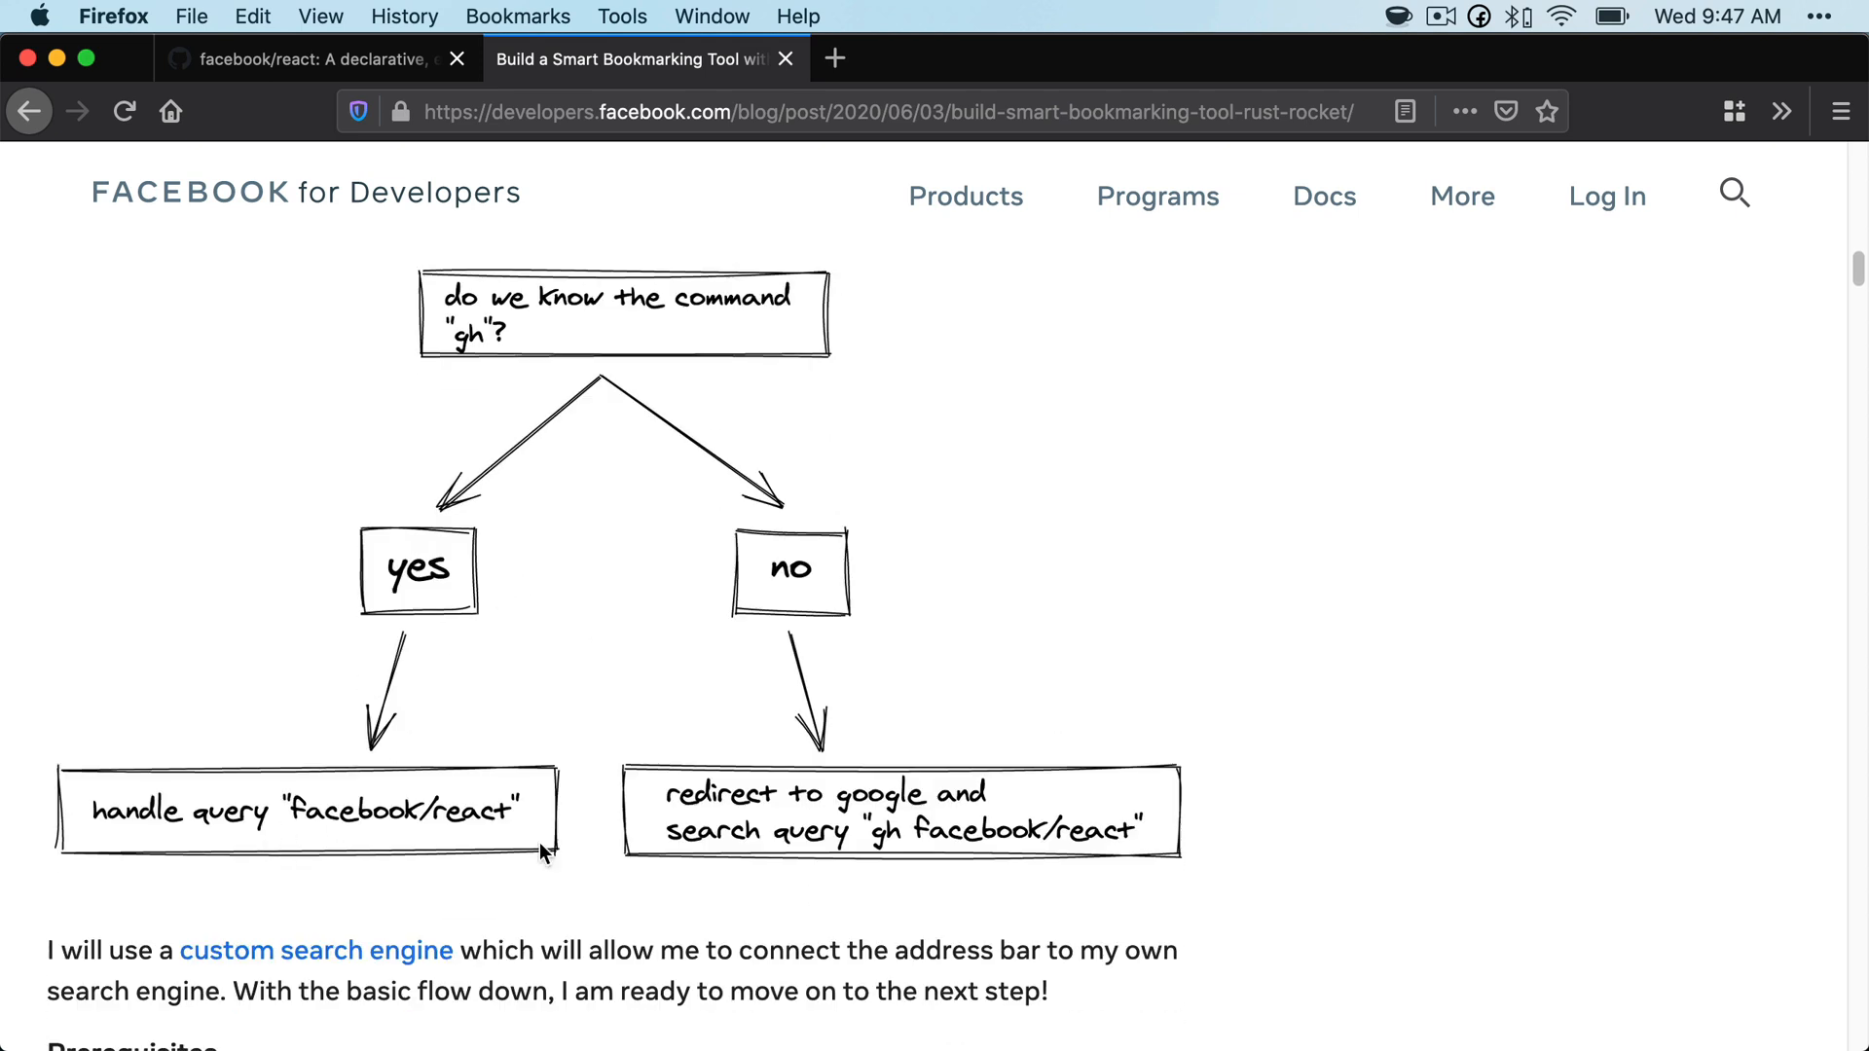
{"action": "mouse_move", "coordinate": [491, 841]}
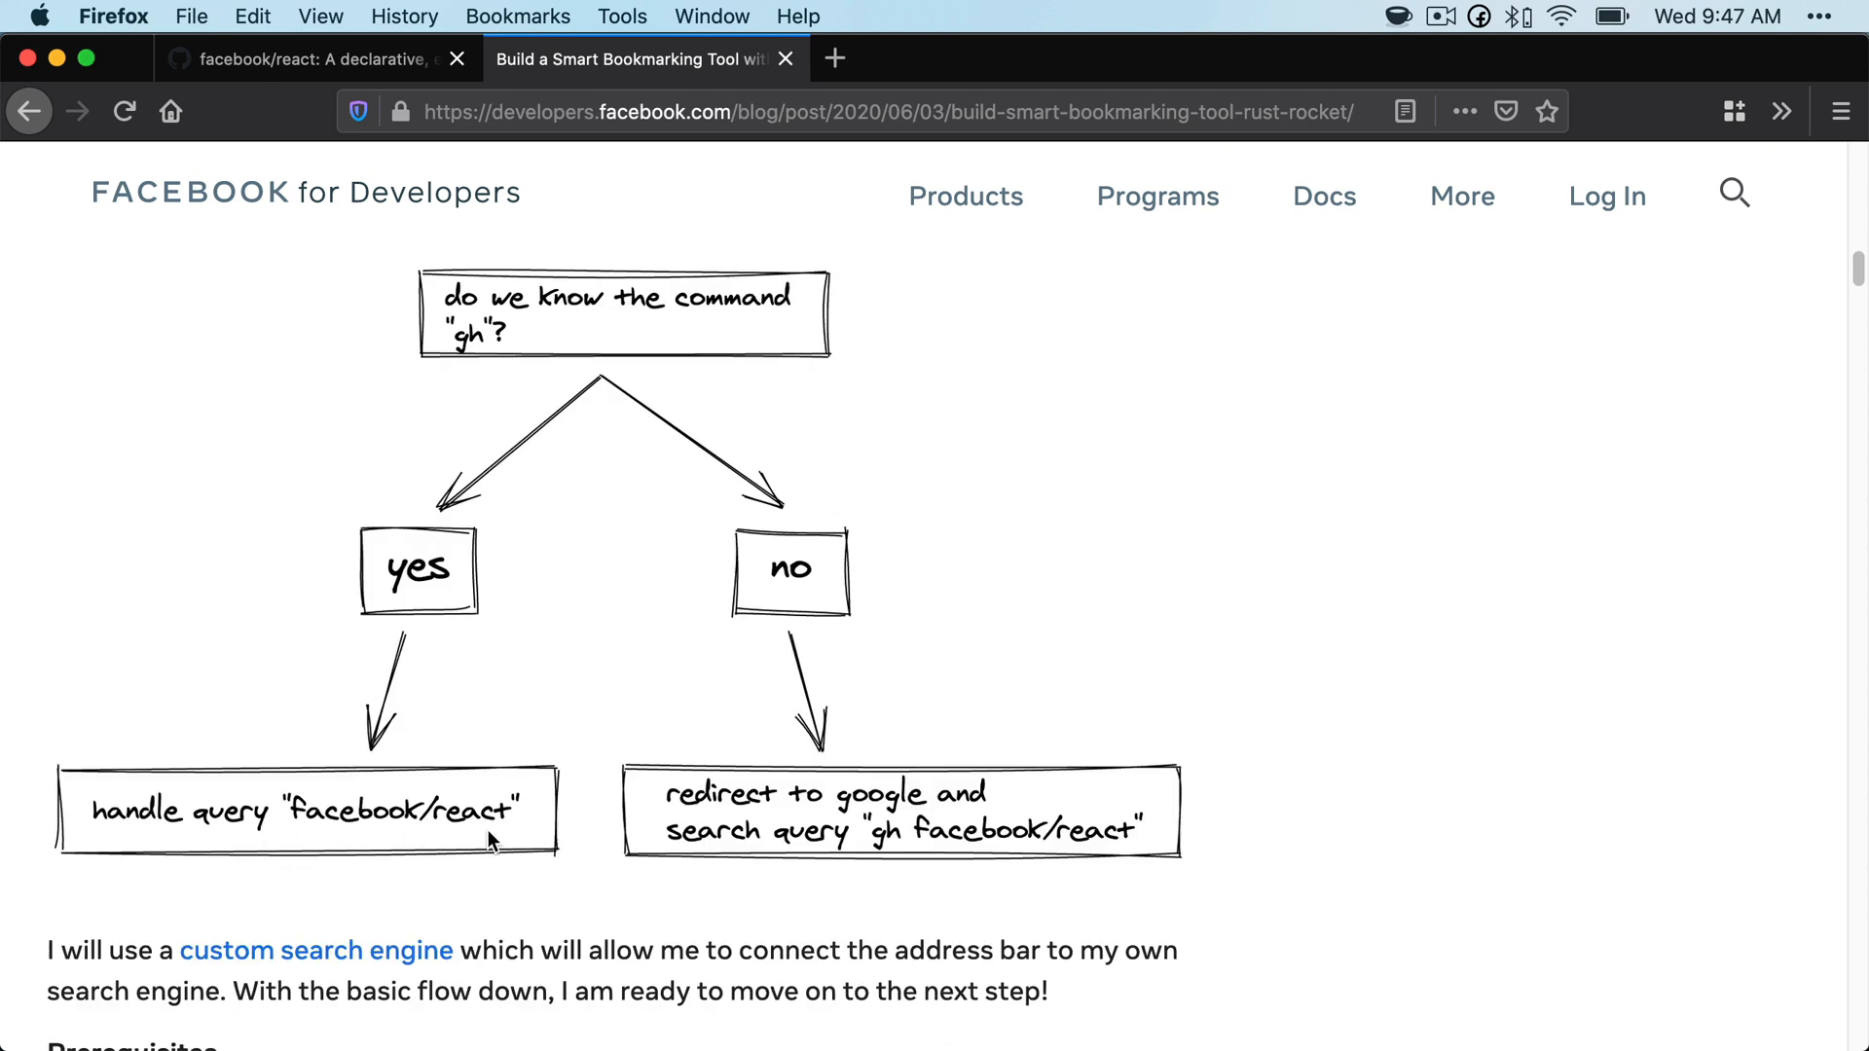
{"action": "mouse_move", "coordinate": [903, 487]}
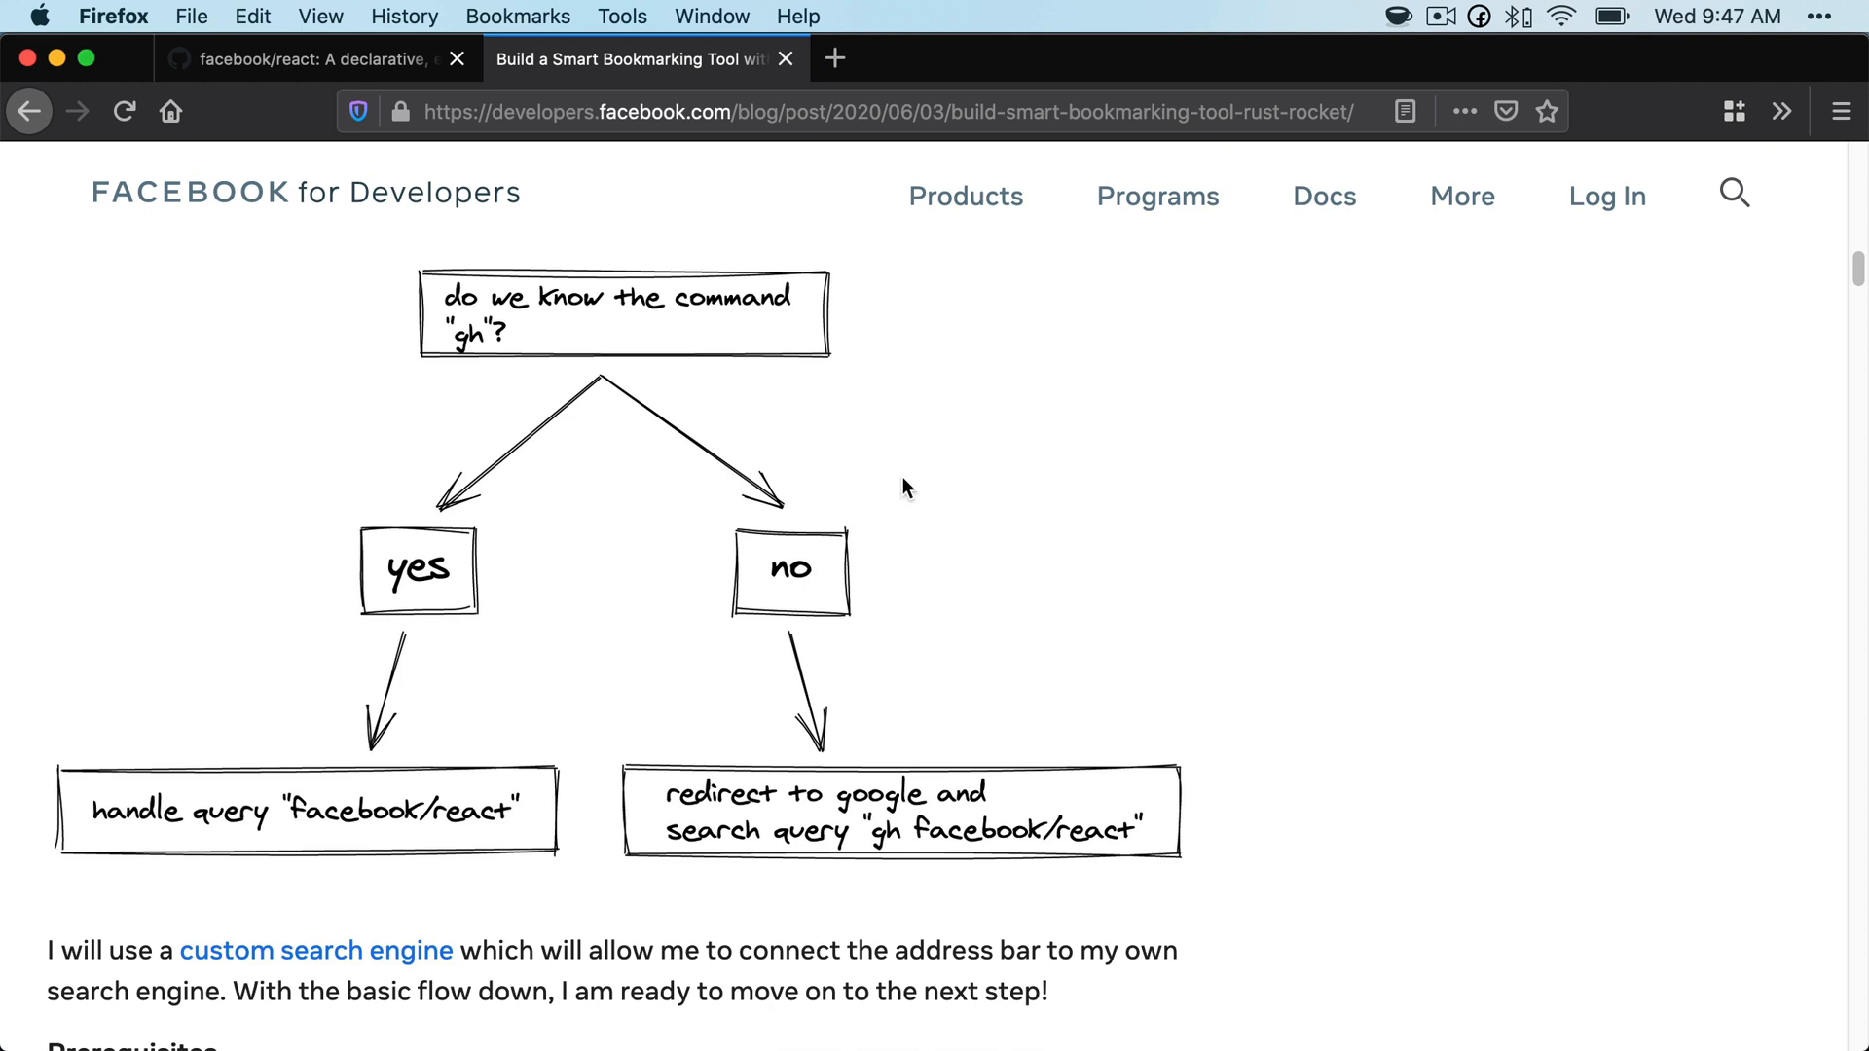
{"action": "mouse_move", "coordinate": [675, 325]}
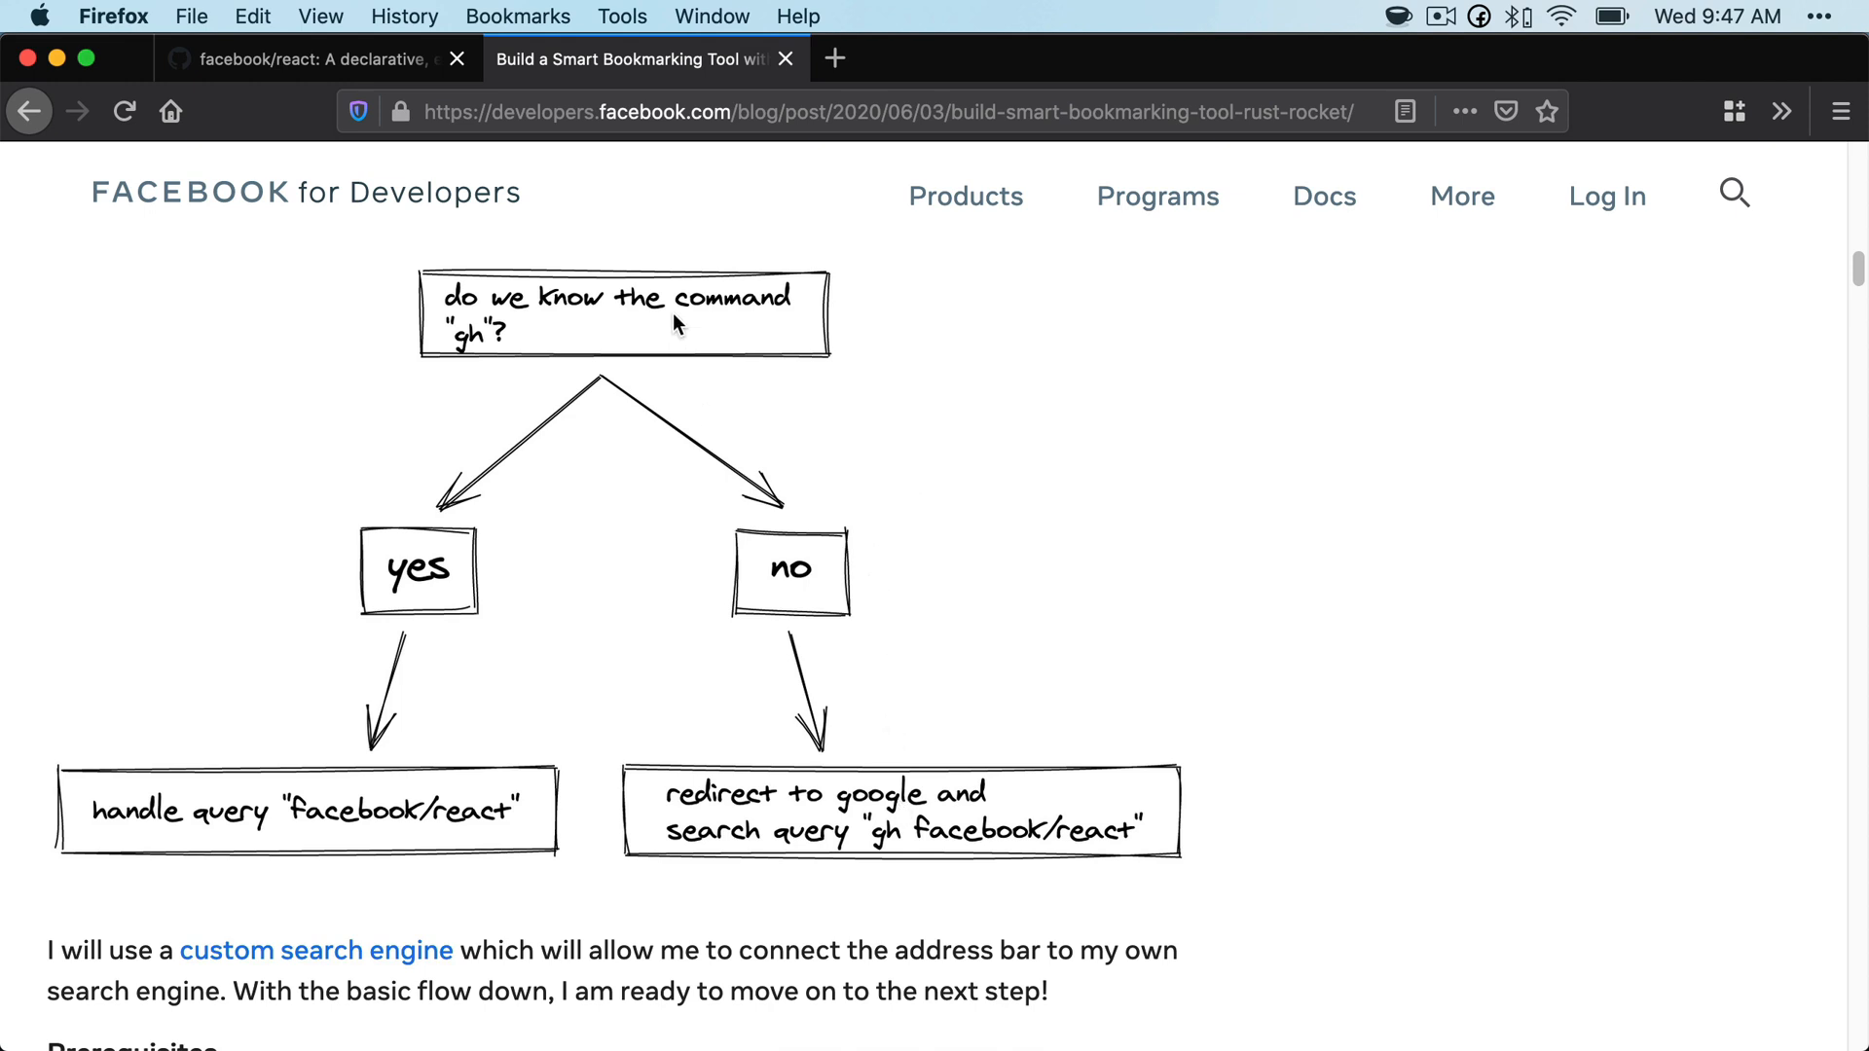
{"action": "left_click", "coordinate": [833, 57]}
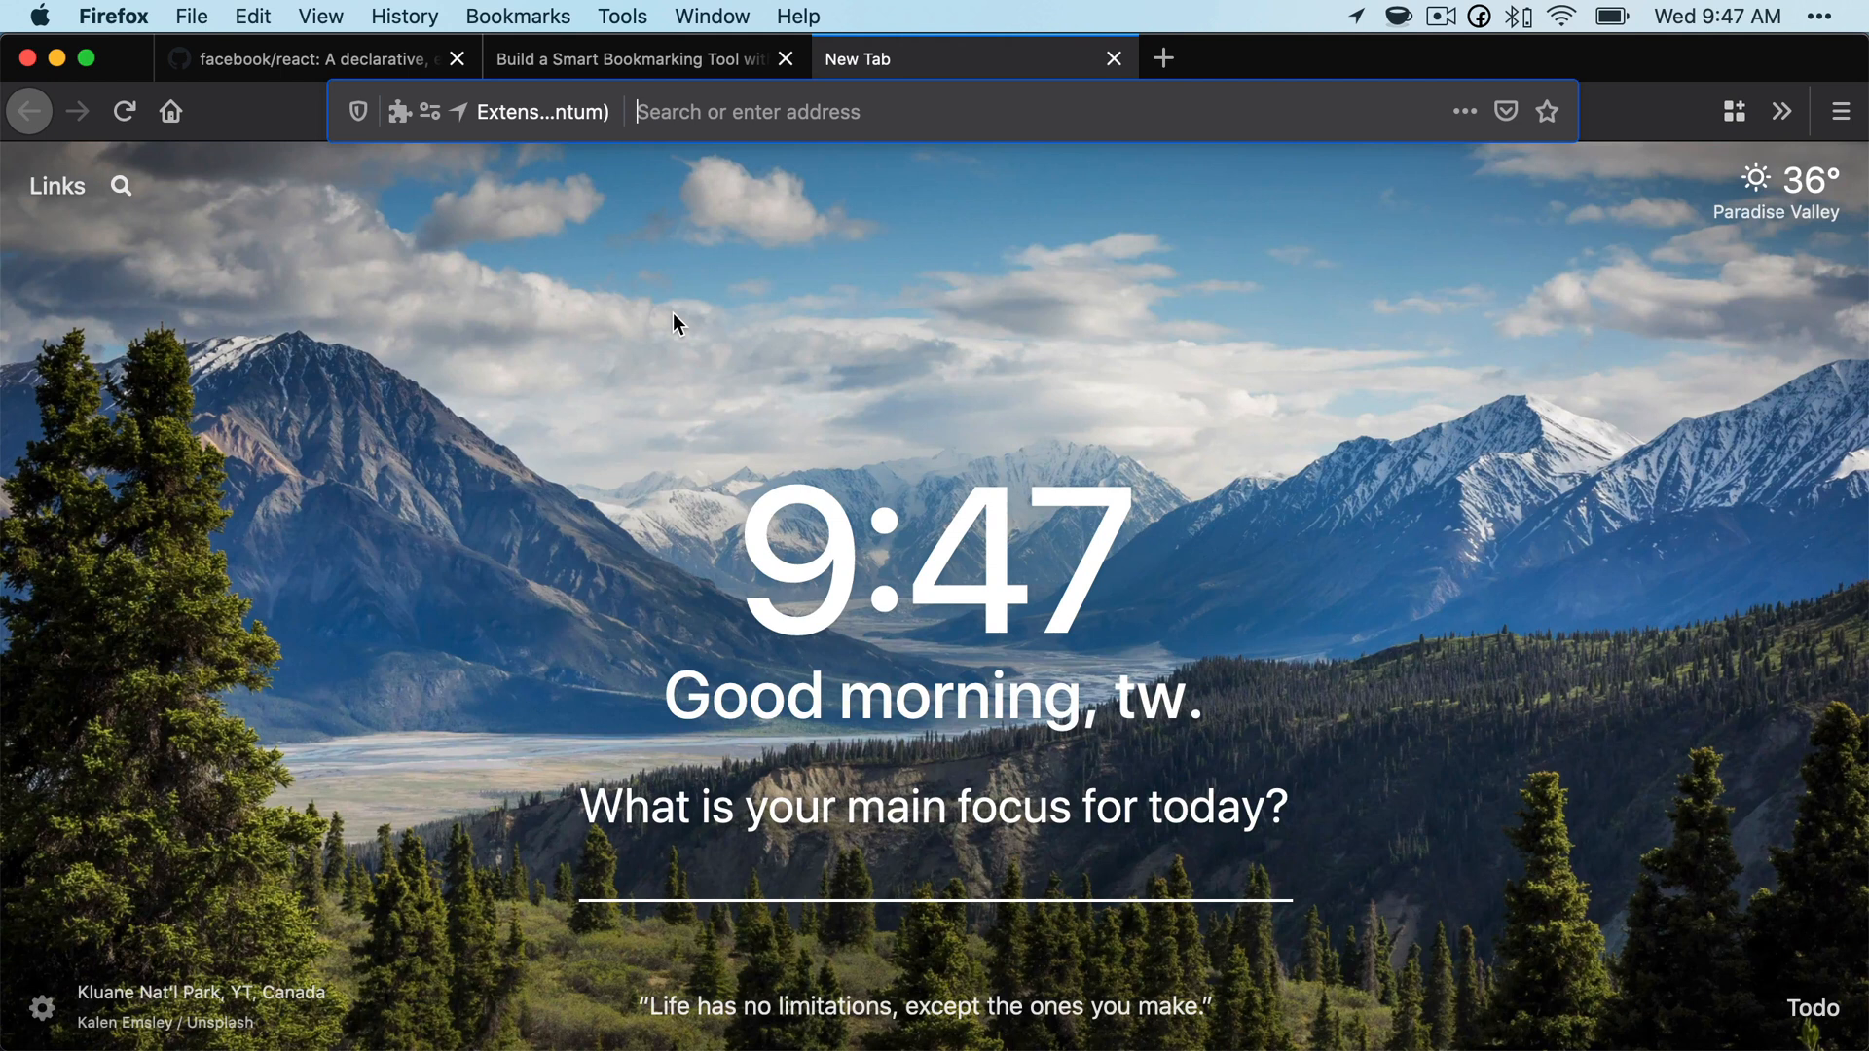
Enter 'ds hello world' so the unknown command falls back to Google results.
{"action": "type", "text": "ds hello world"}
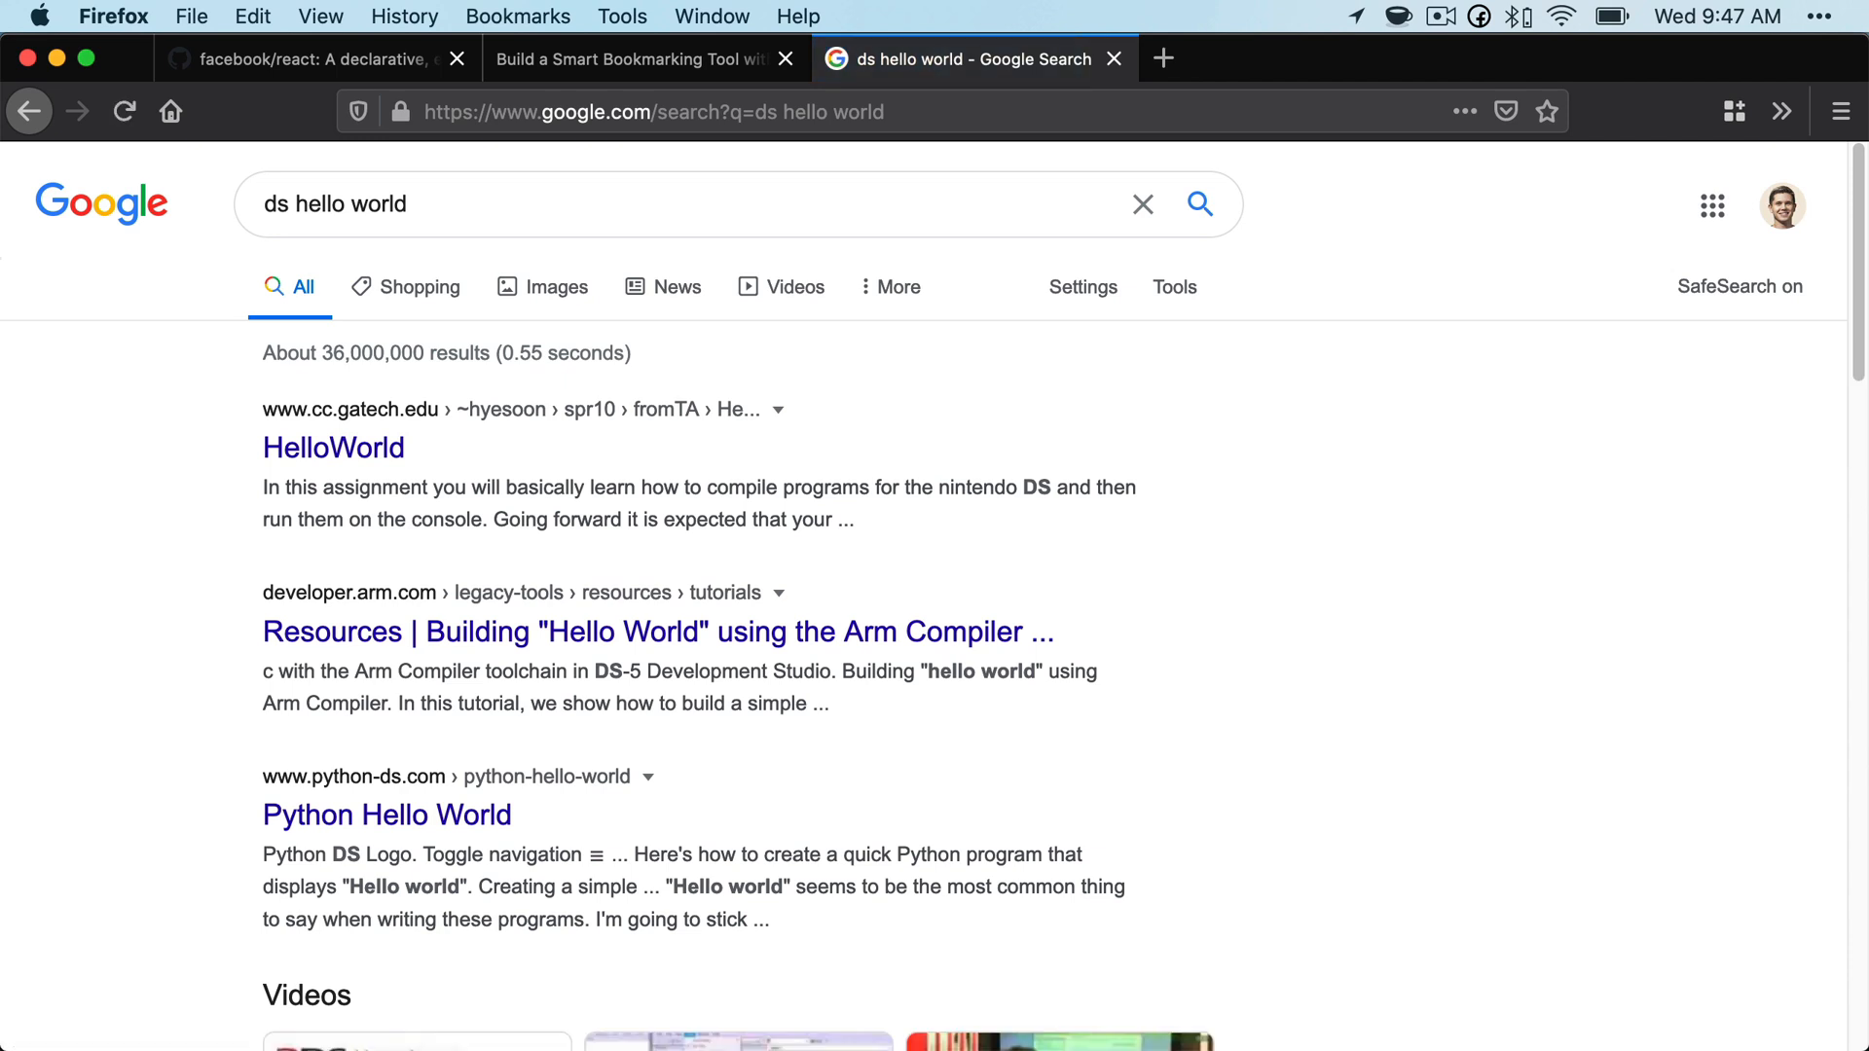
{"action": "mouse_move", "coordinate": [695, 168]}
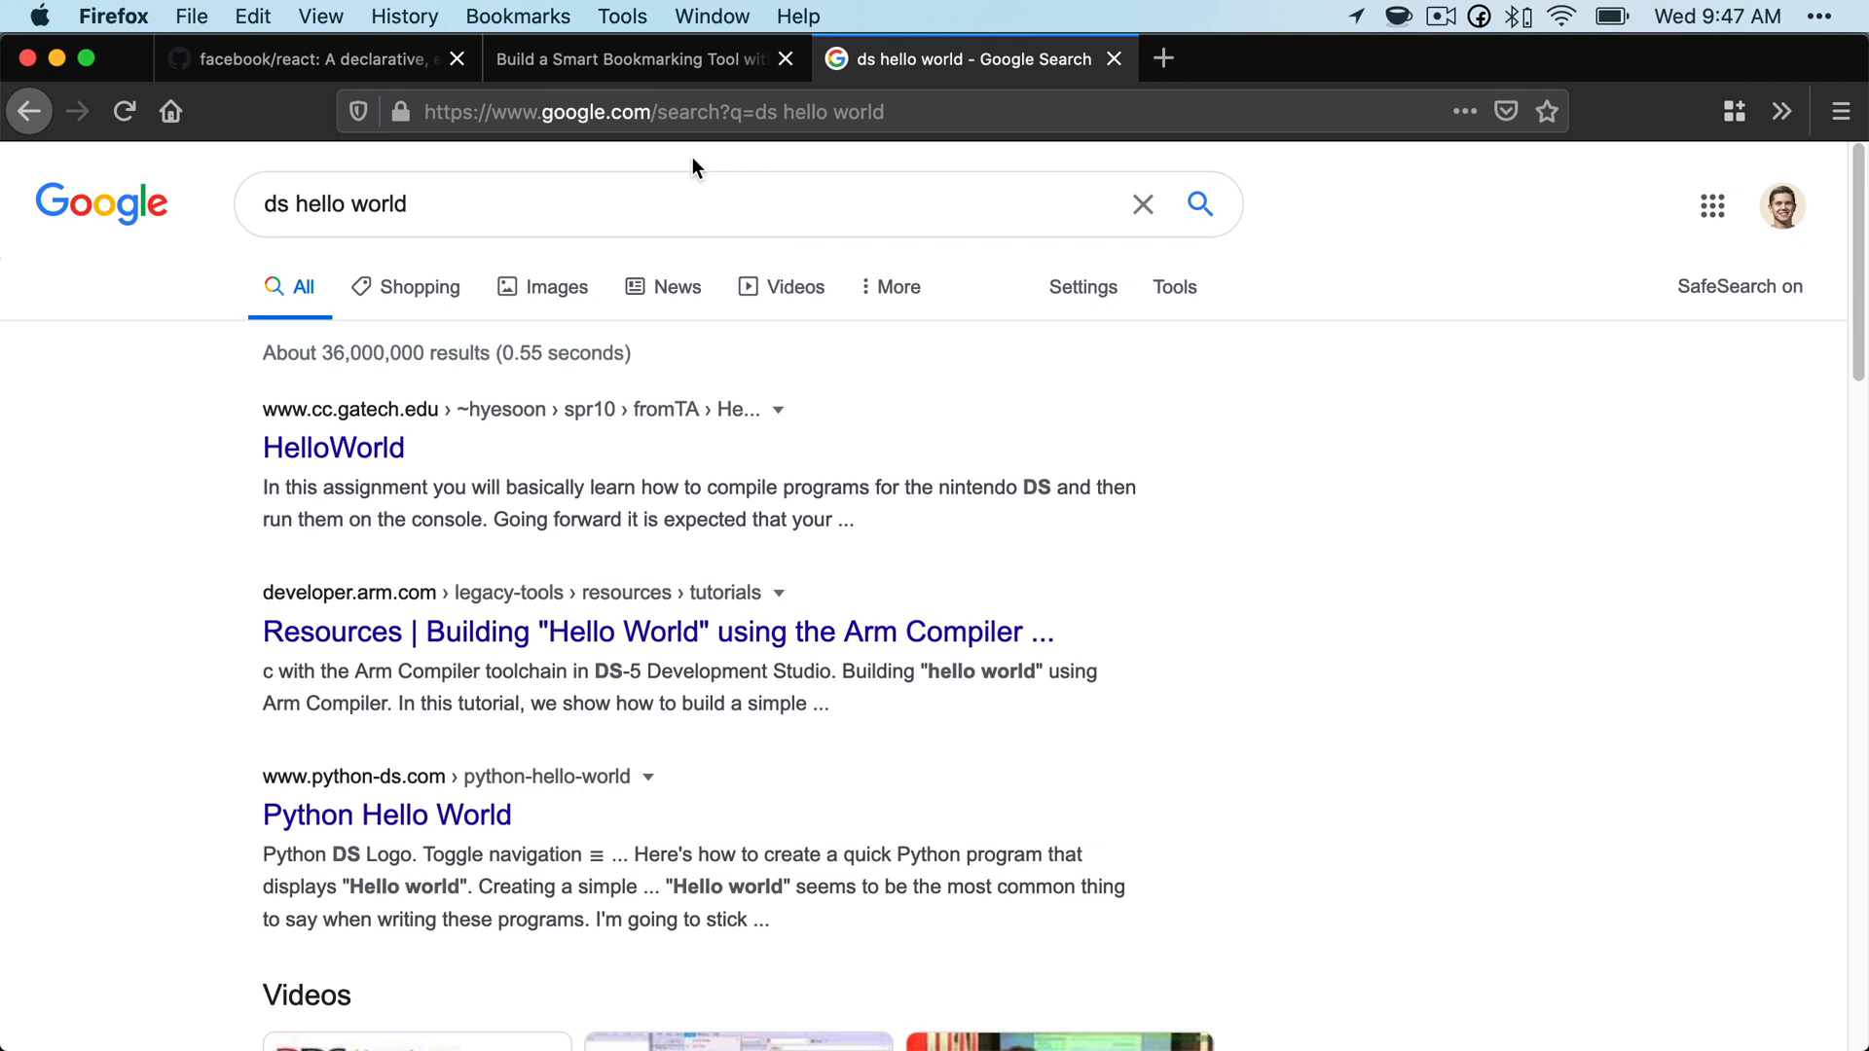